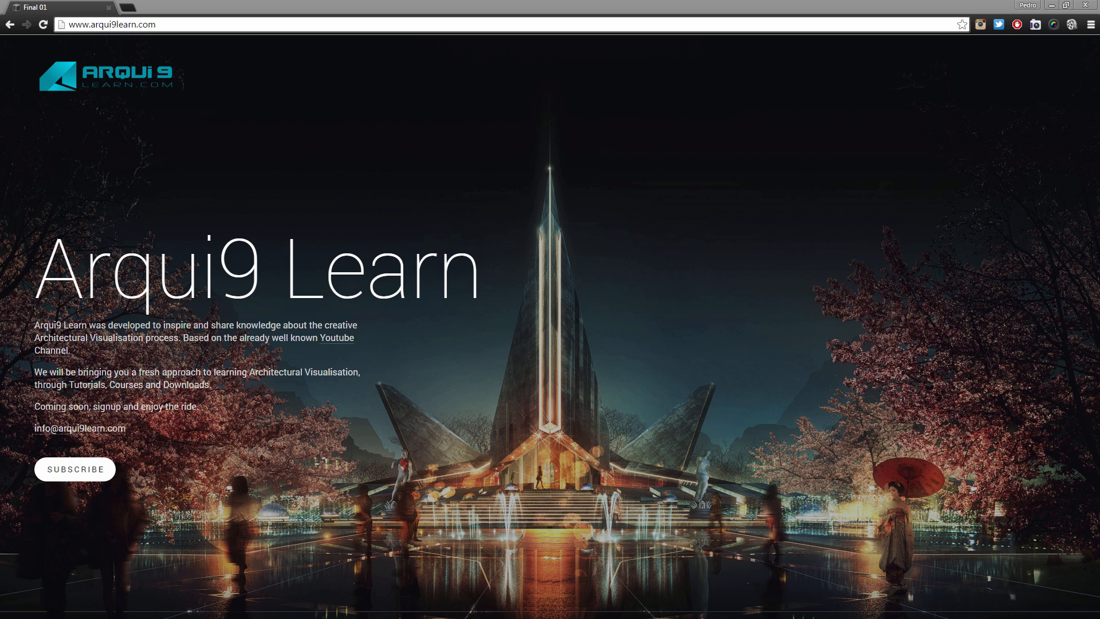
mouse_move(124, 466)
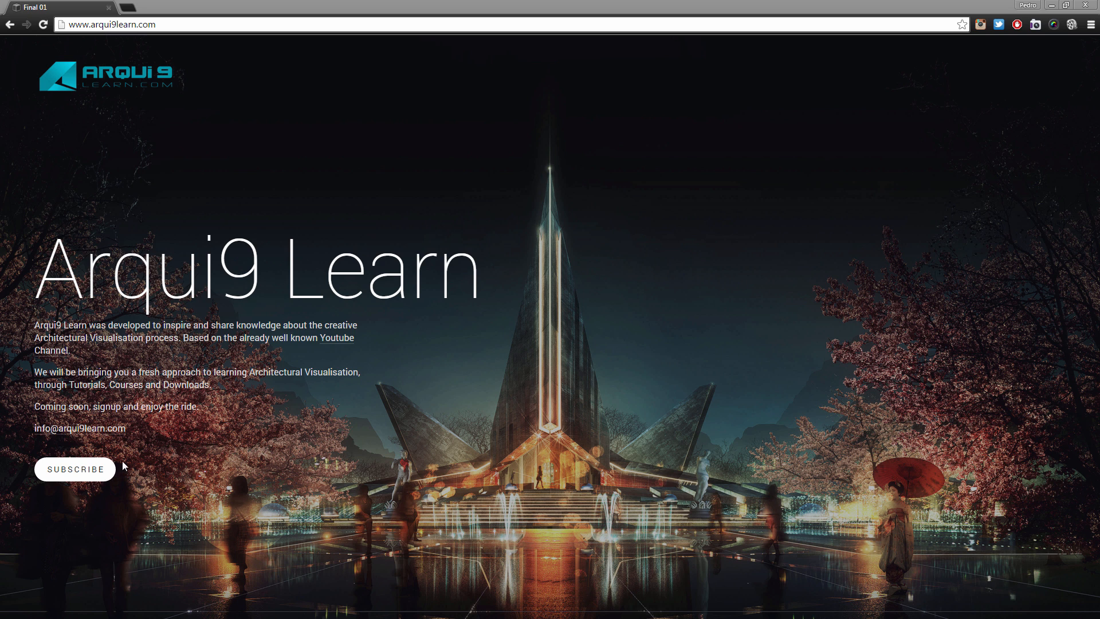
mouse_move(155, 454)
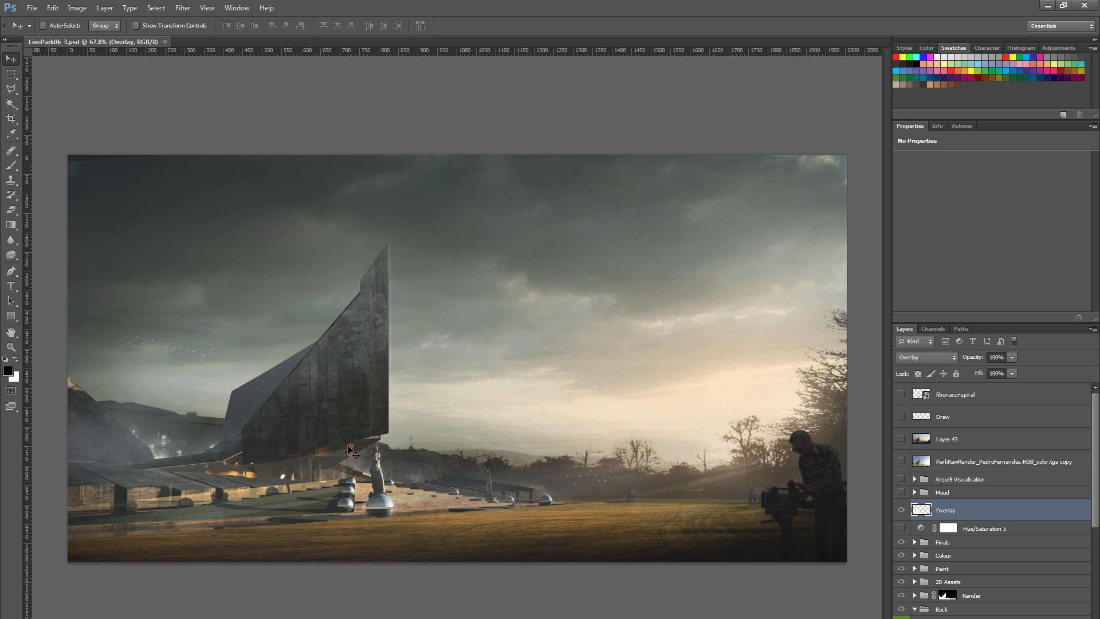
mouse_move(280, 401)
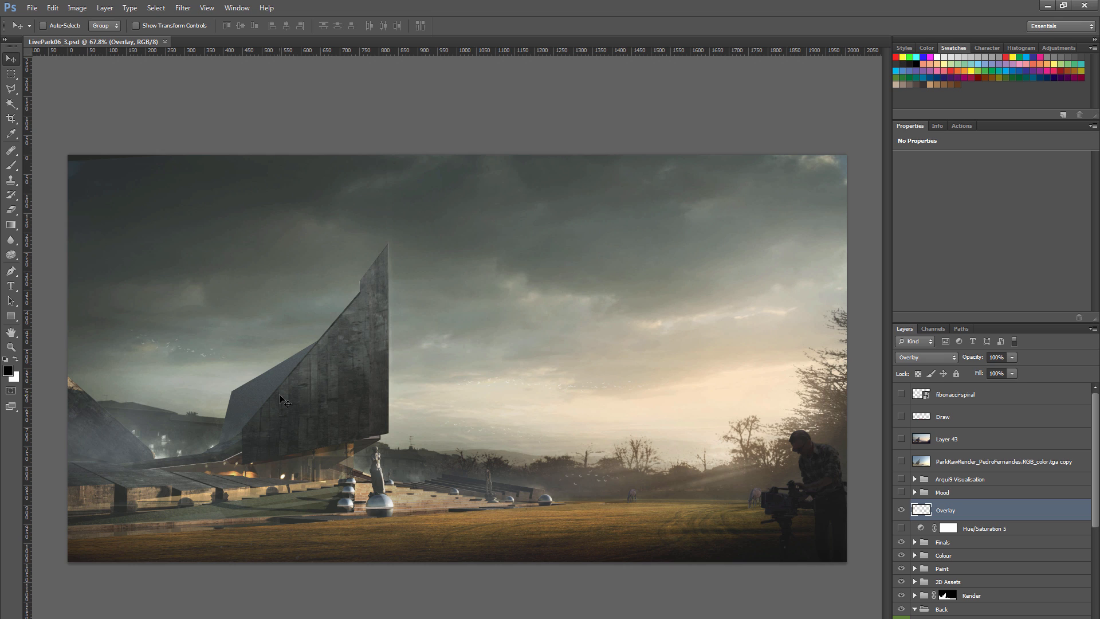
mouse_move(373, 440)
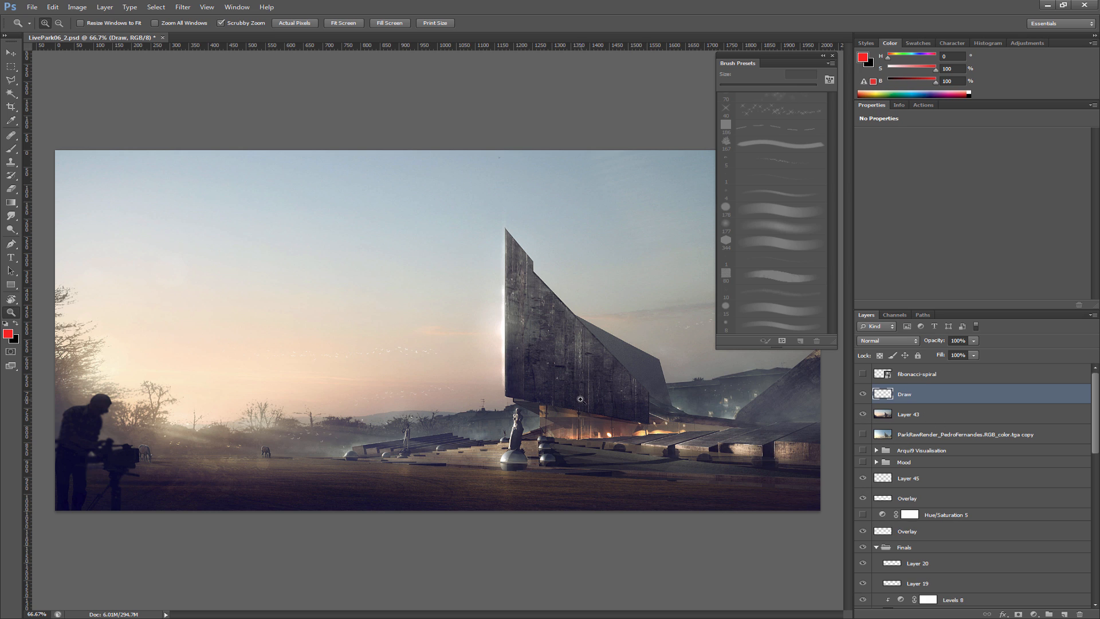
Paint a red test stroke across the ground on the Draw layer and undo it.
left_click_drag(368, 504, 473, 480)
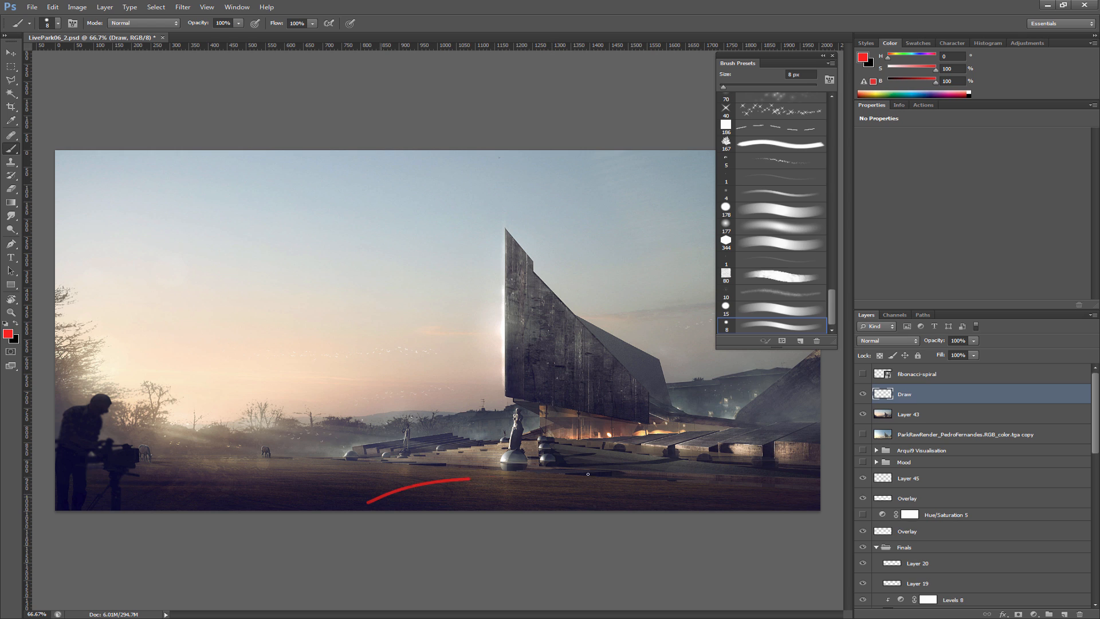
key("Ctrl+Z")
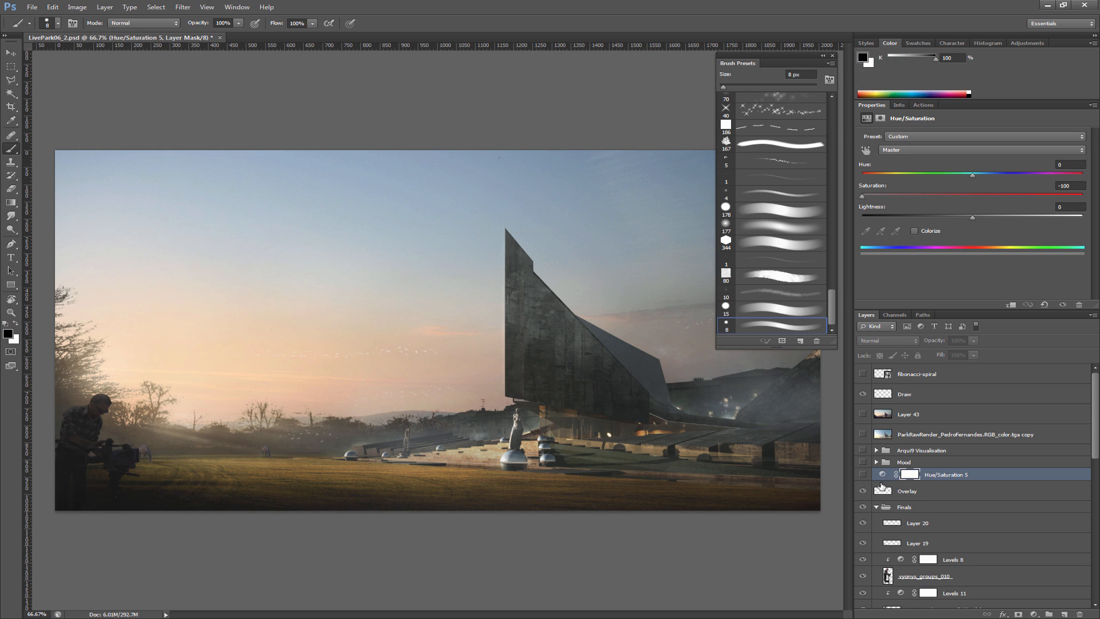
Make the Finals group of four finished renders visible over the canvas.
left_click(861, 474)
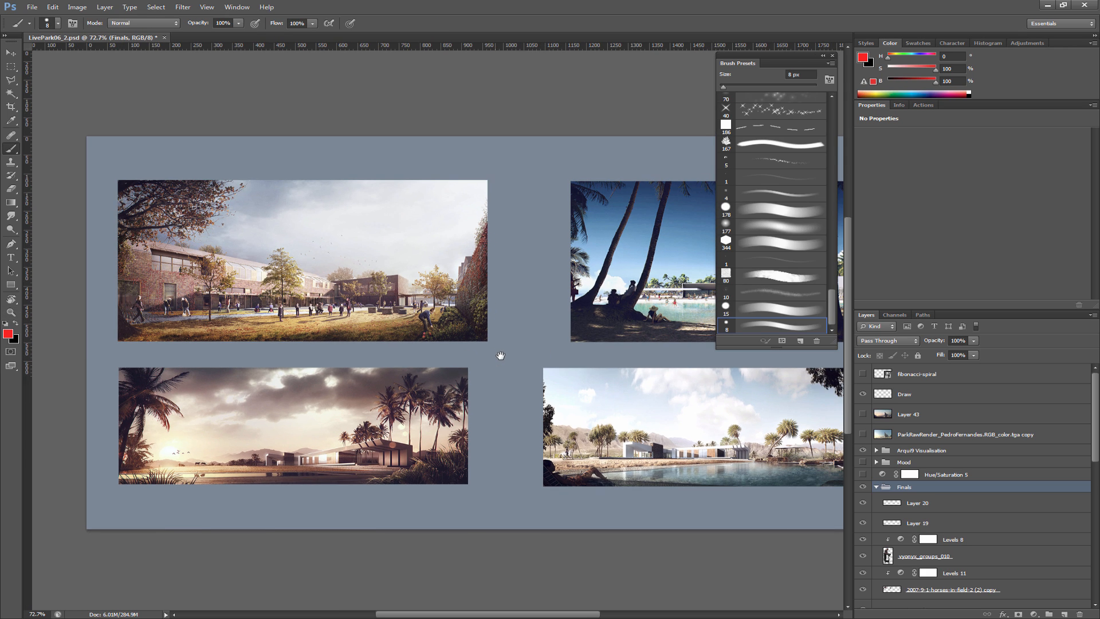
mouse_move(541, 330)
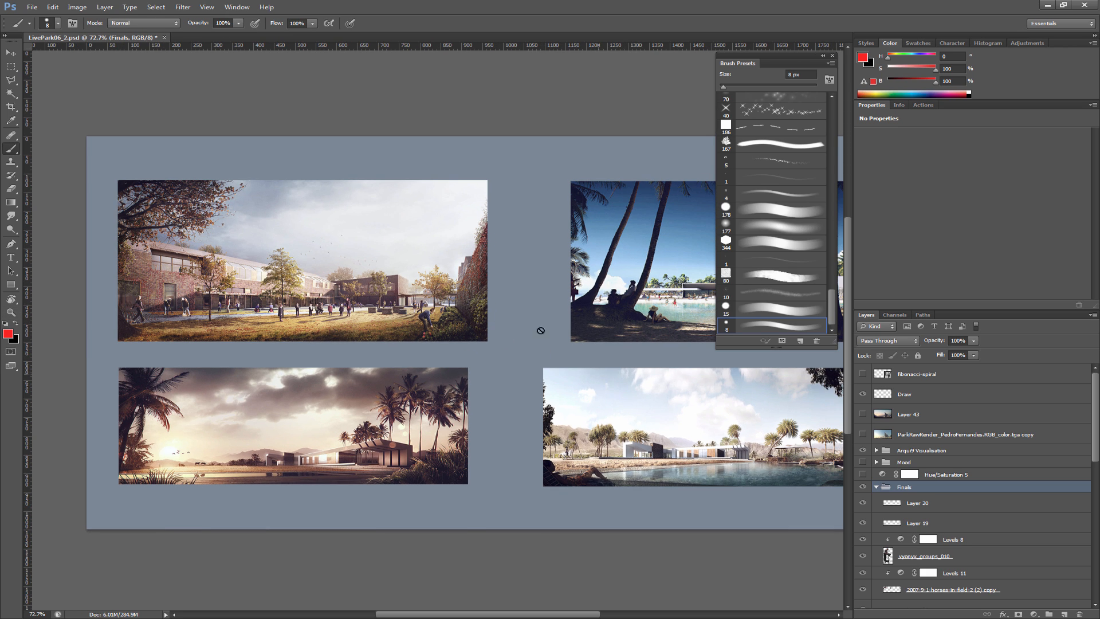
mouse_move(426, 322)
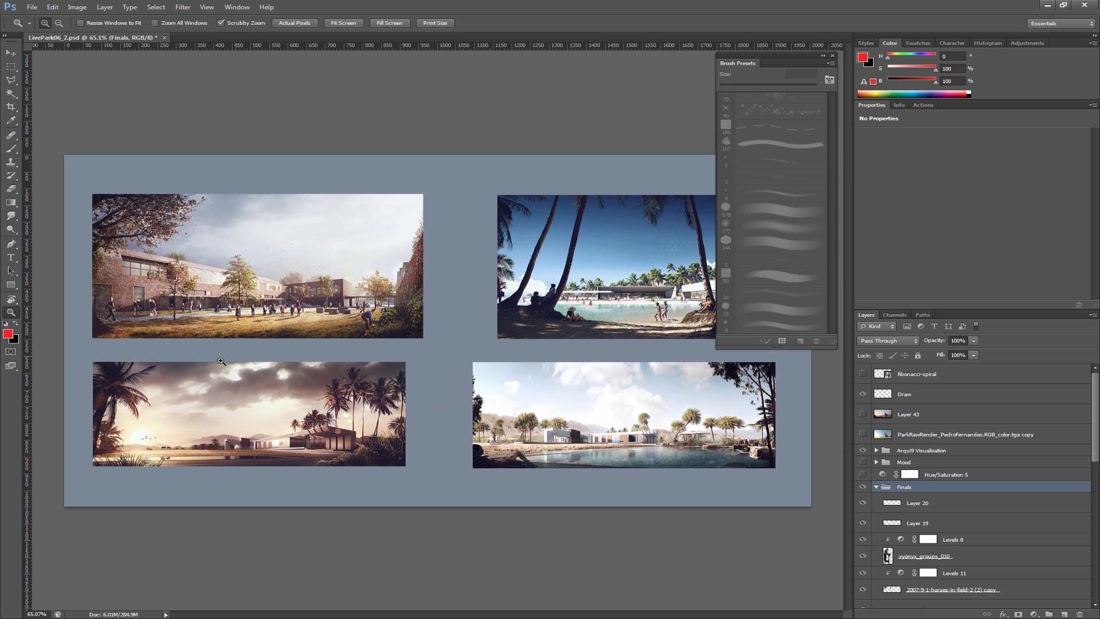
mouse_move(320, 441)
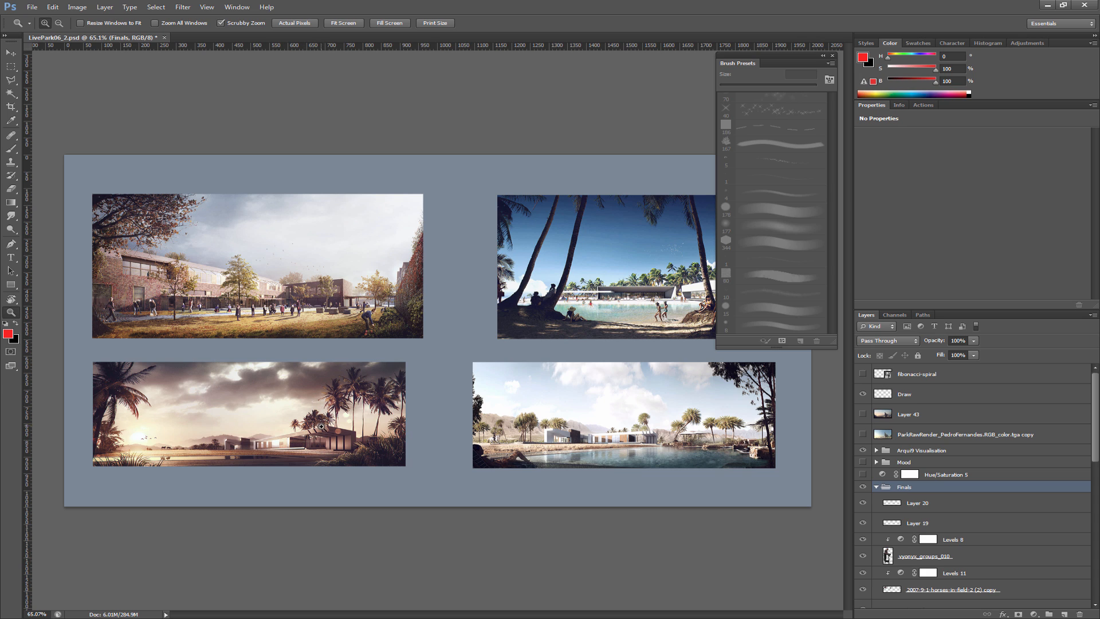
mouse_move(433, 264)
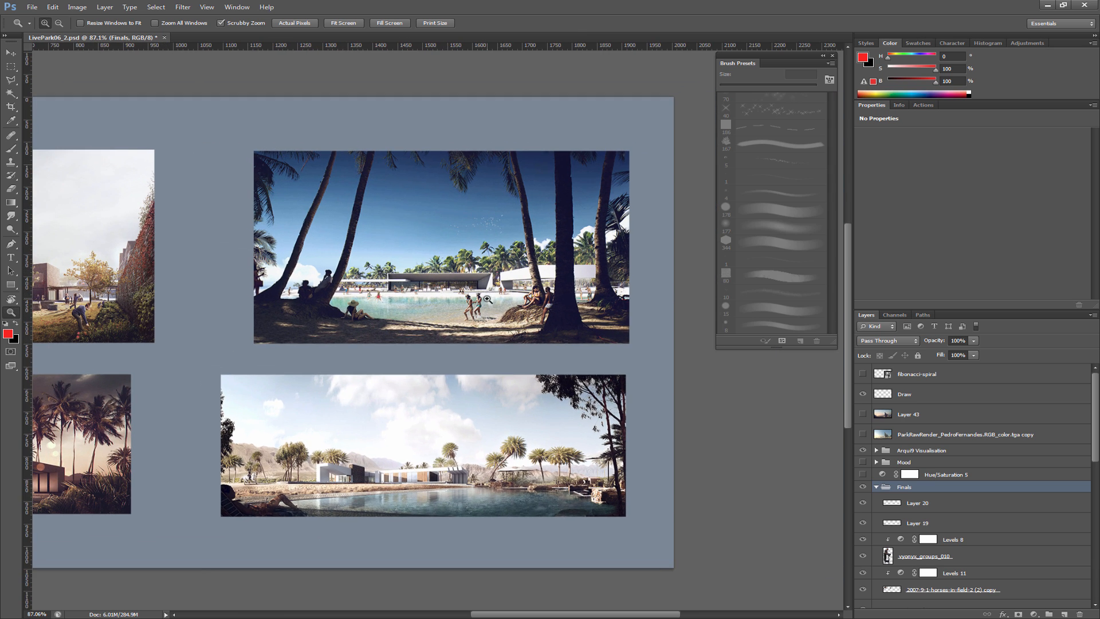
mouse_move(488, 286)
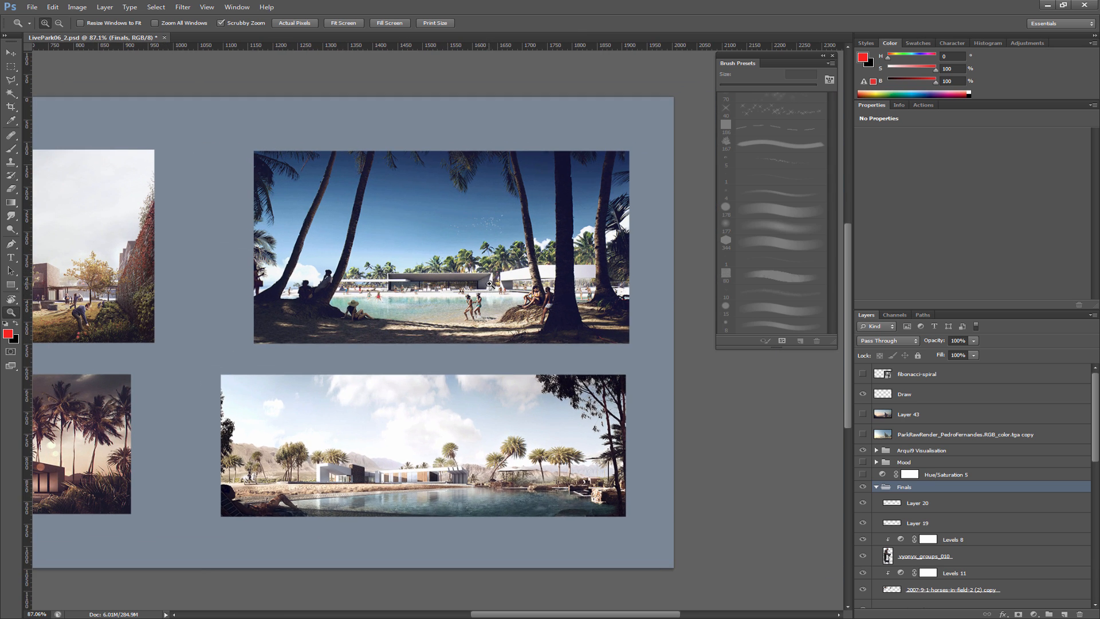
mouse_move(493, 339)
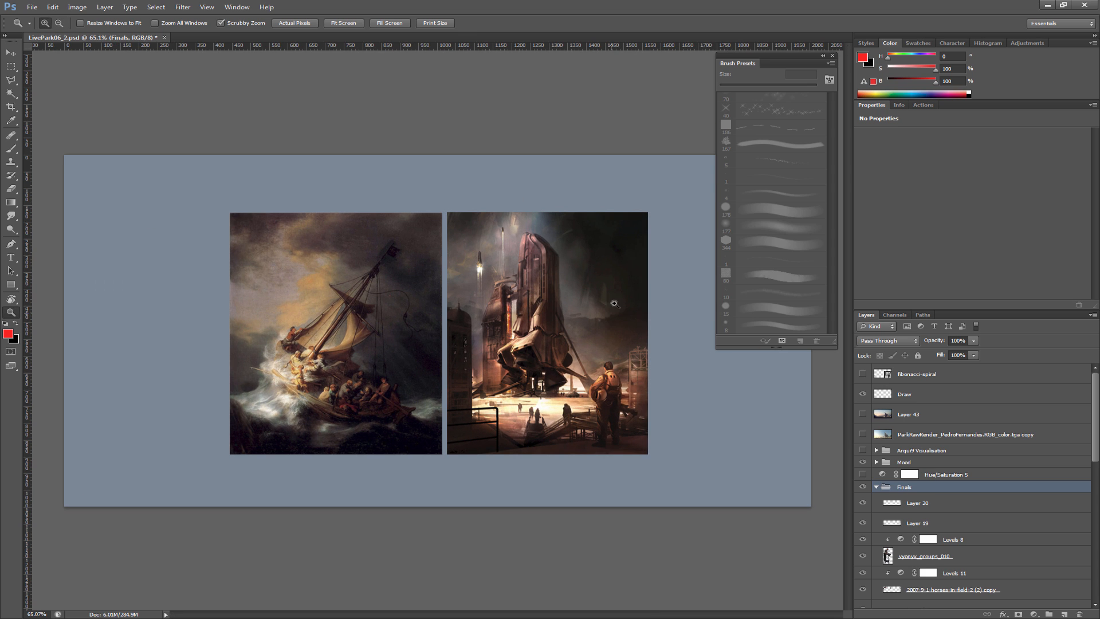
mouse_move(435, 338)
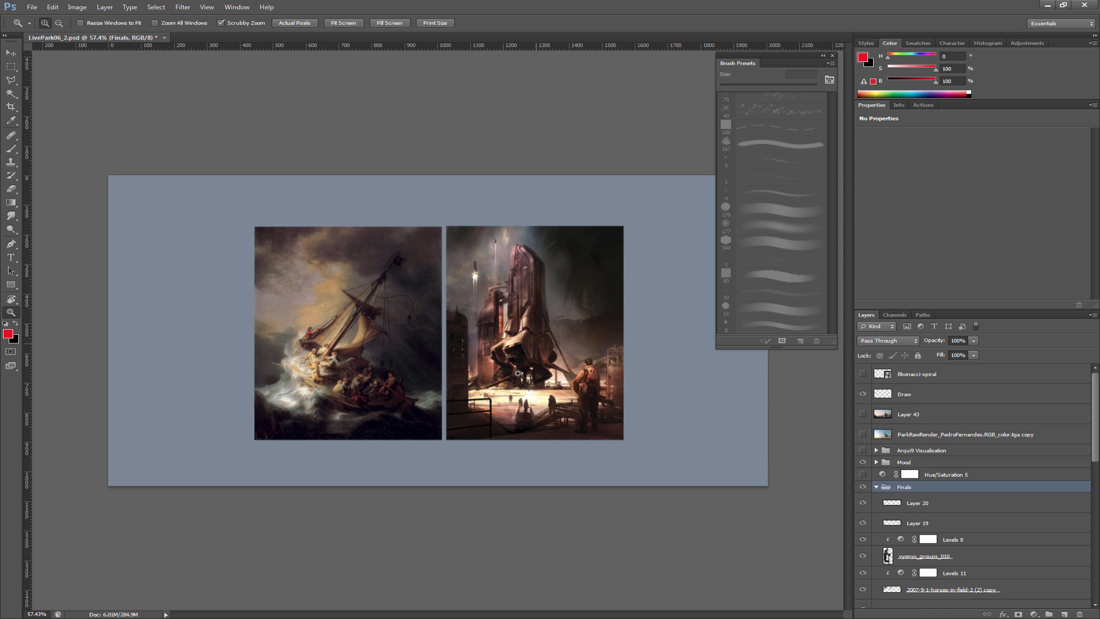
mouse_move(532, 279)
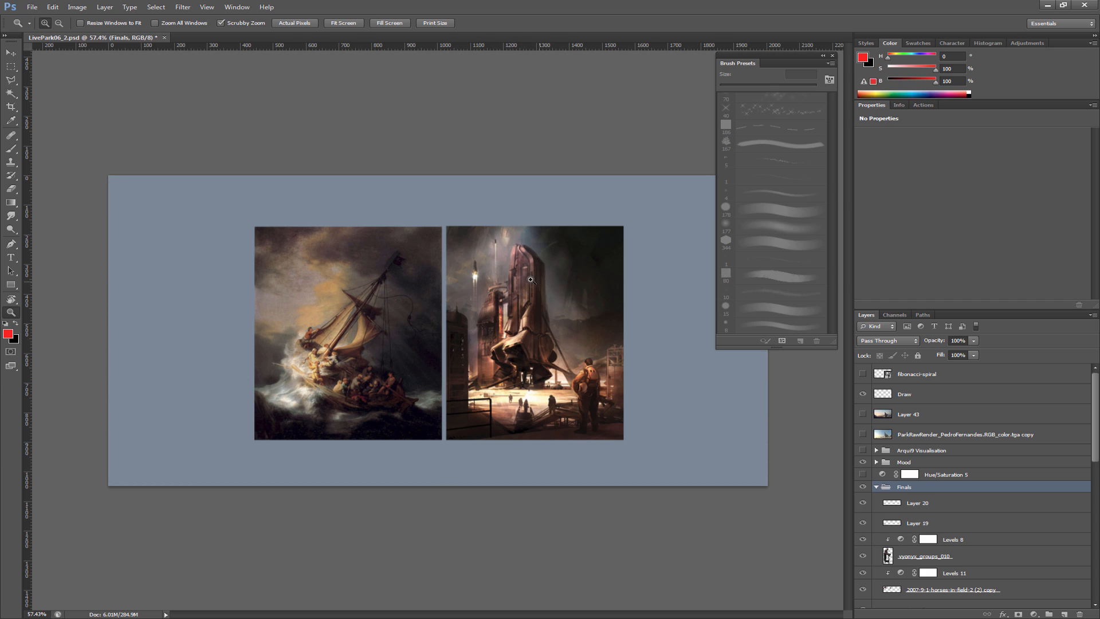
mouse_move(369, 358)
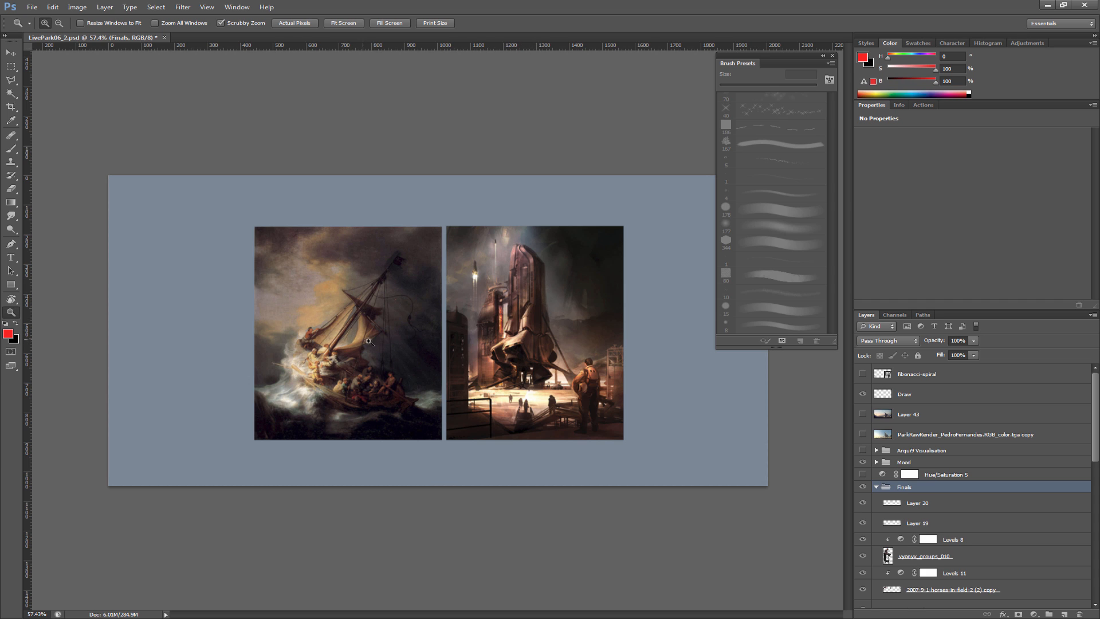
mouse_move(369, 355)
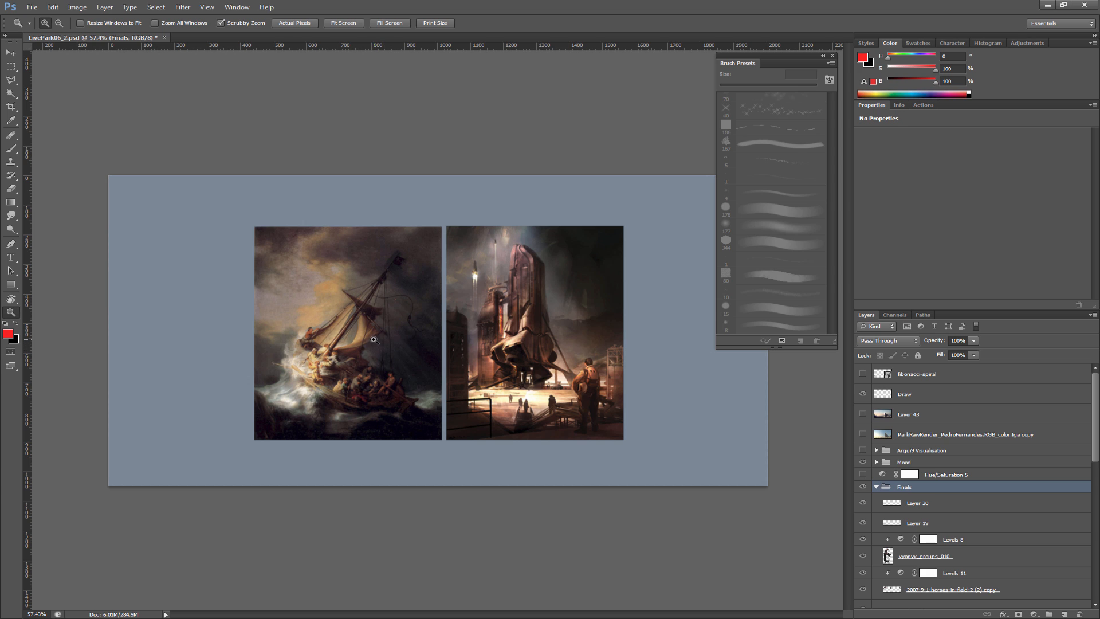
mouse_move(383, 373)
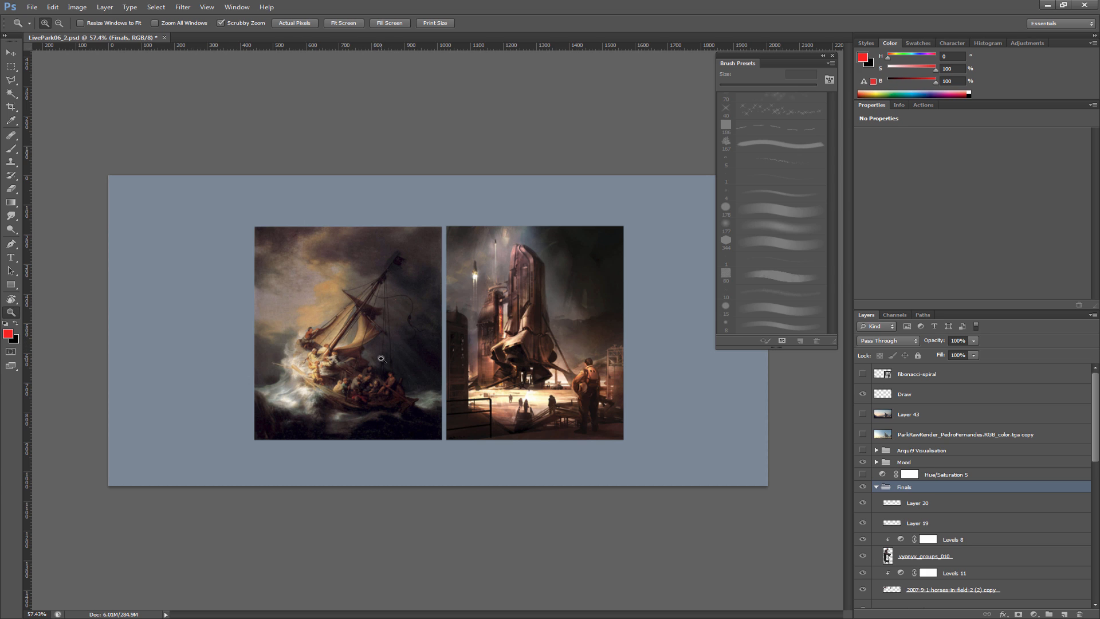
mouse_move(465, 368)
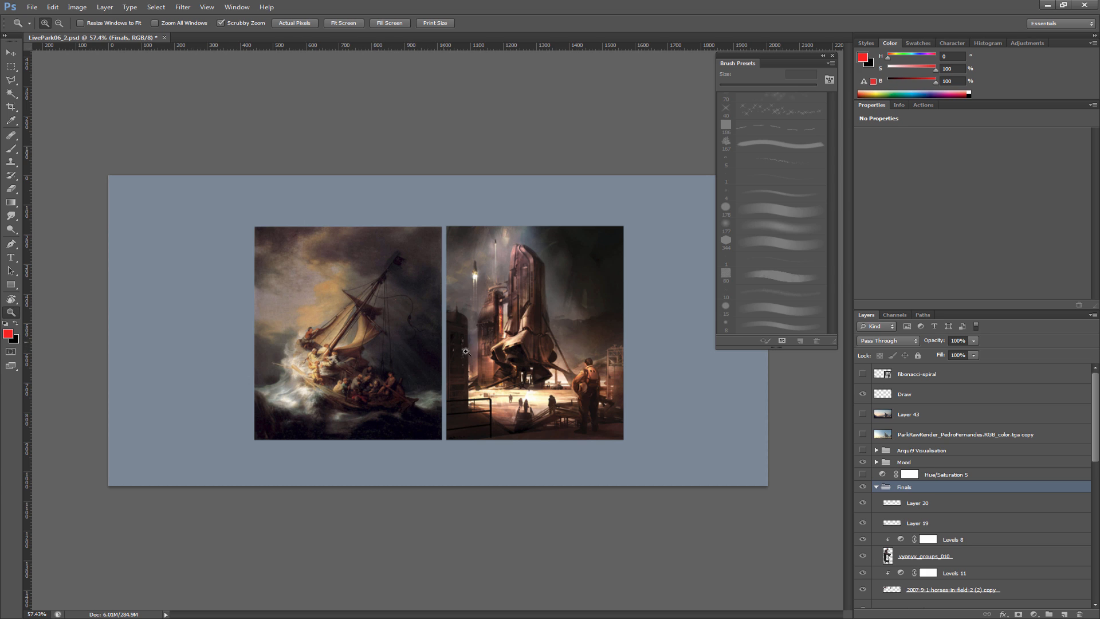
mouse_move(444, 370)
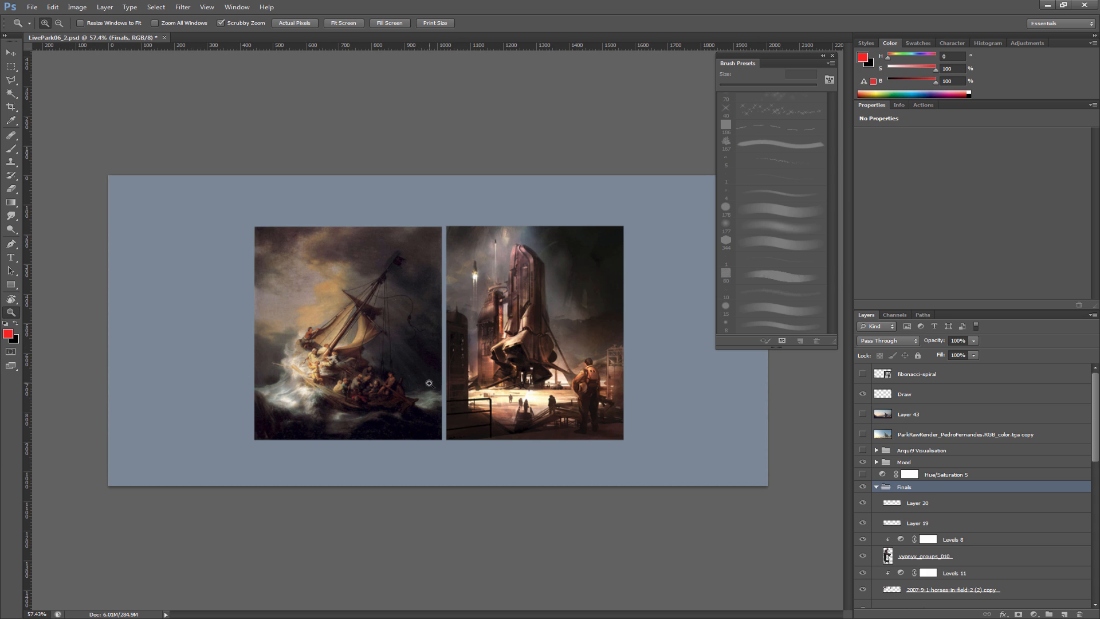
mouse_move(485, 345)
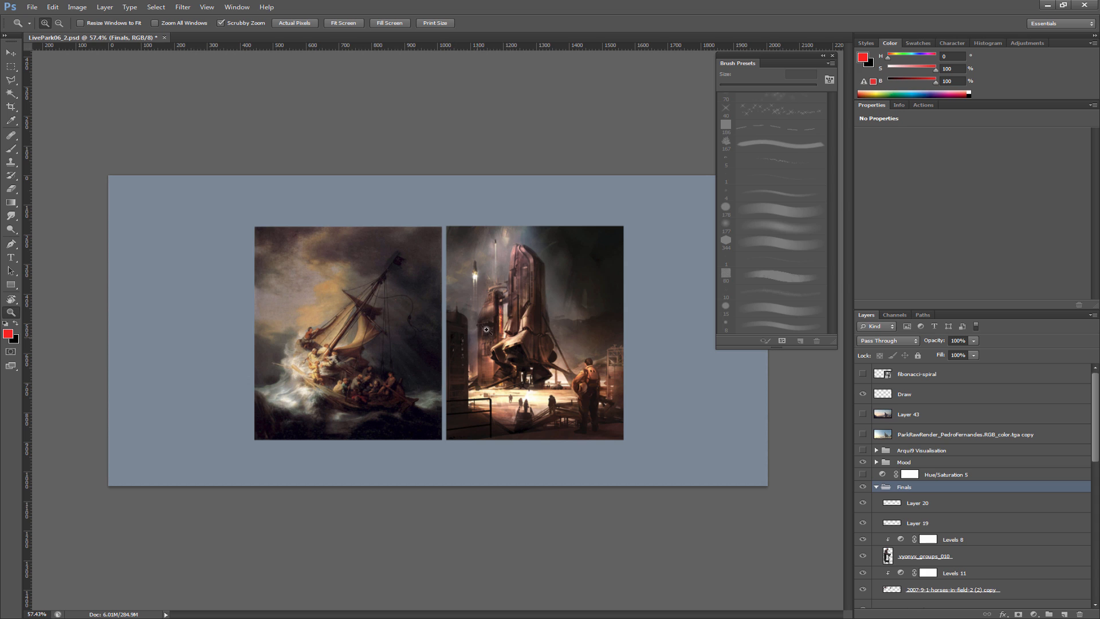
mouse_move(576, 318)
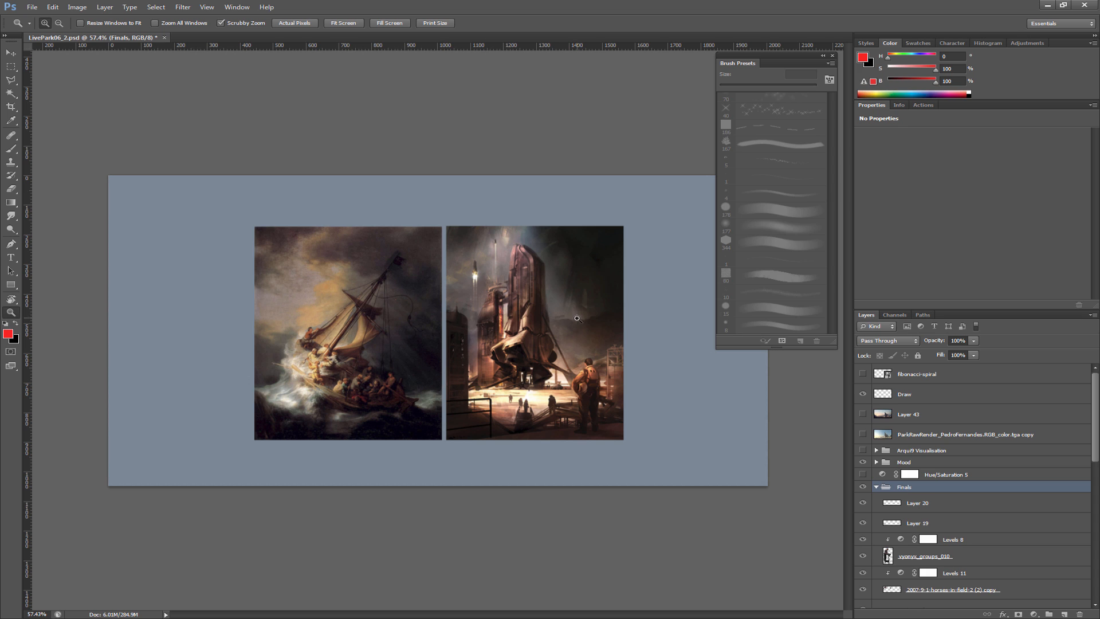
mouse_move(568, 335)
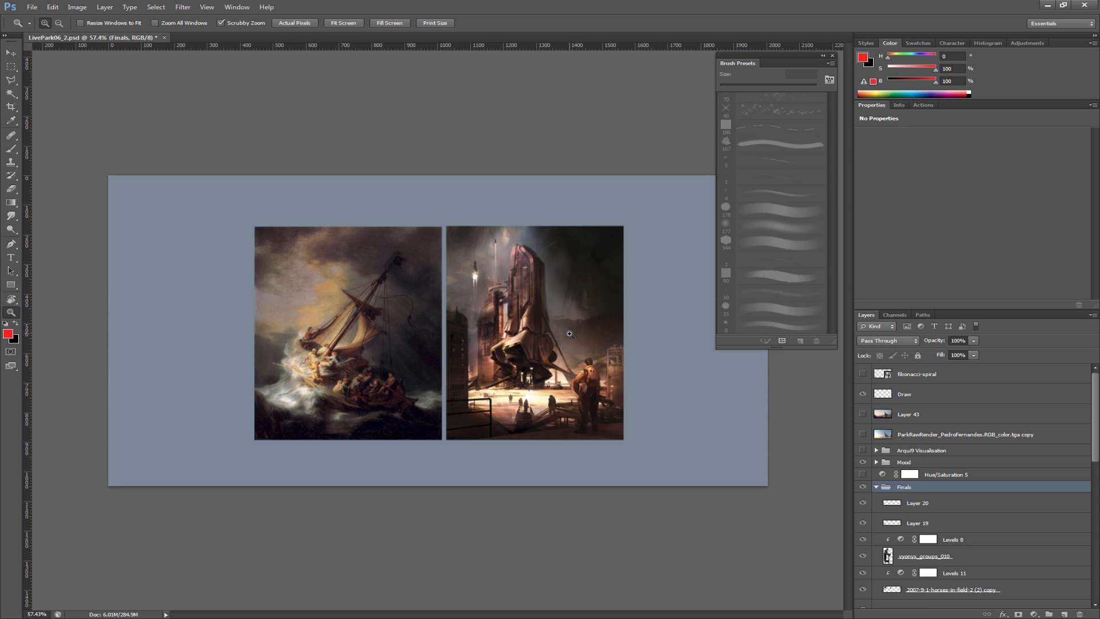
mouse_move(661, 390)
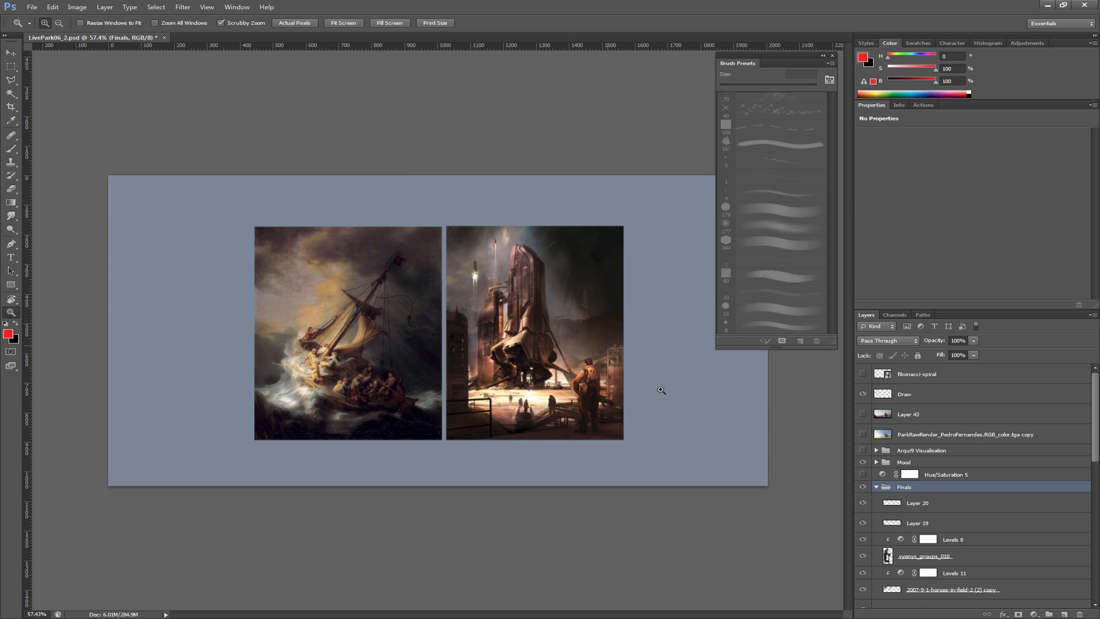
left_click(875, 486)
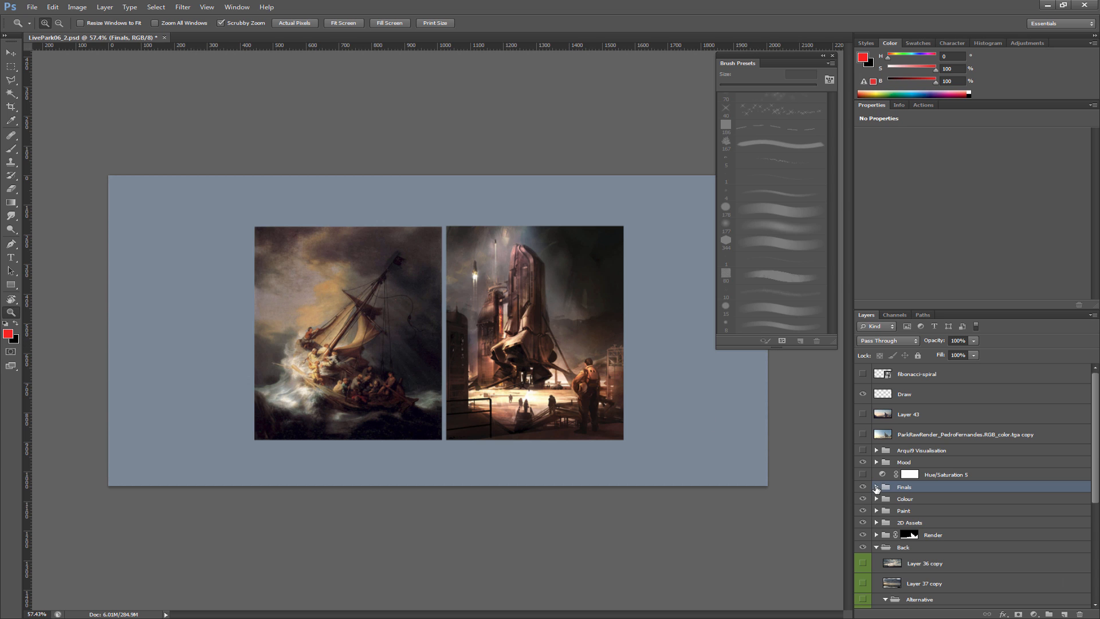
left_click(862, 486)
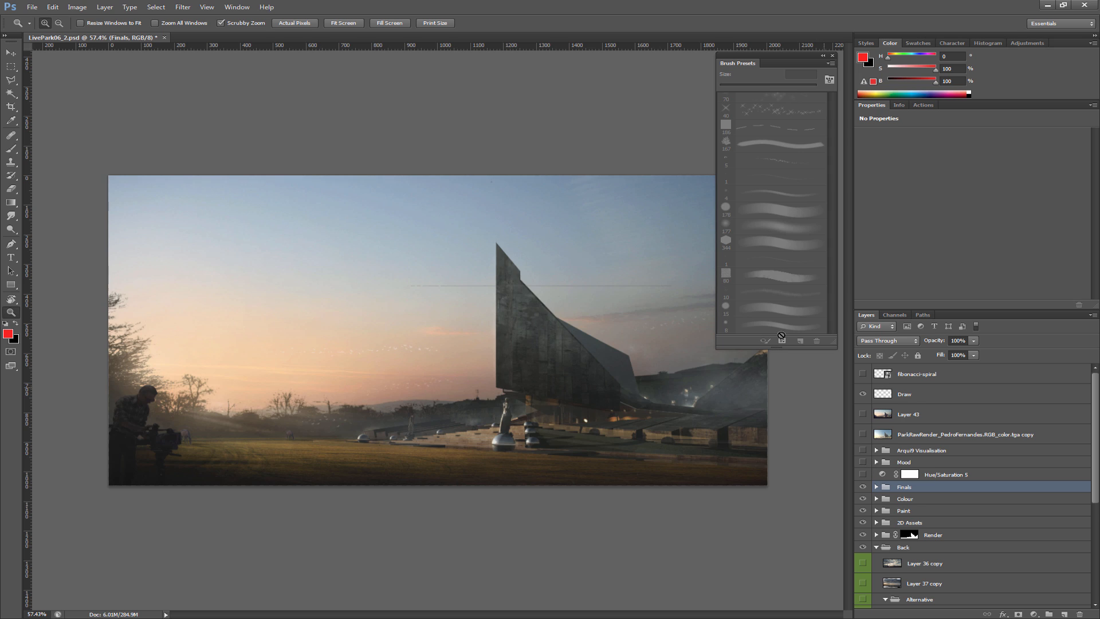
mouse_move(580, 508)
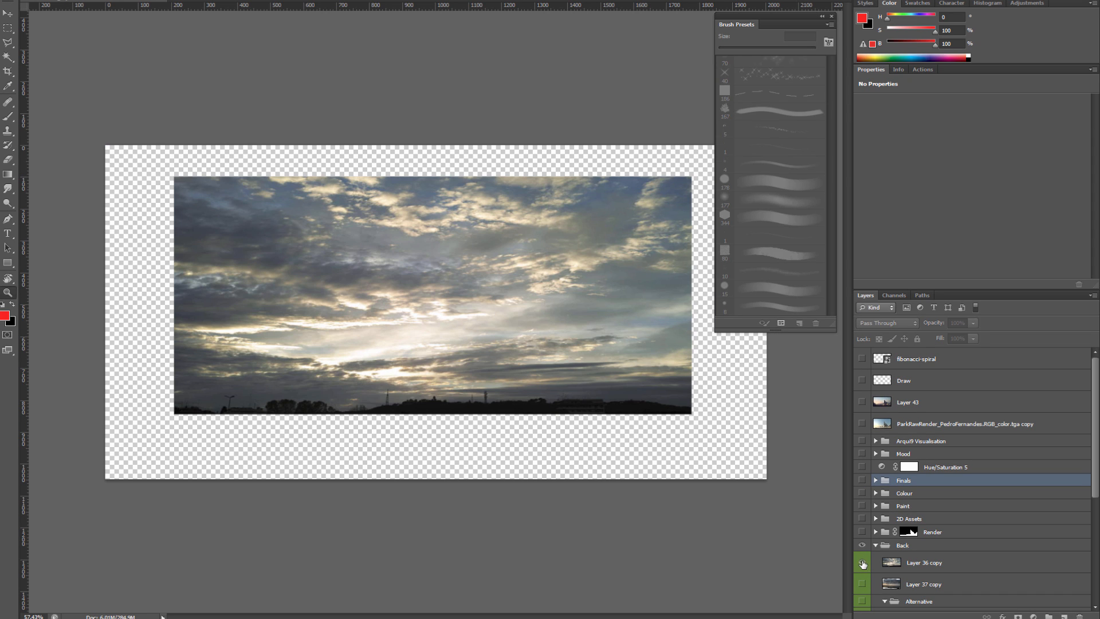
left_click(861, 561)
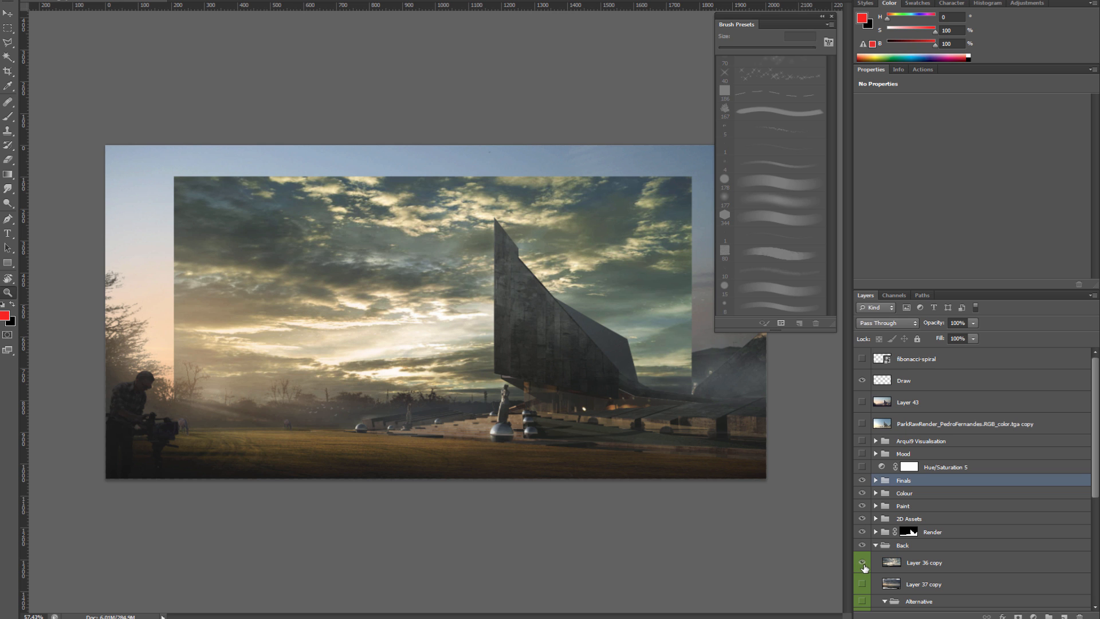
left_click(862, 562)
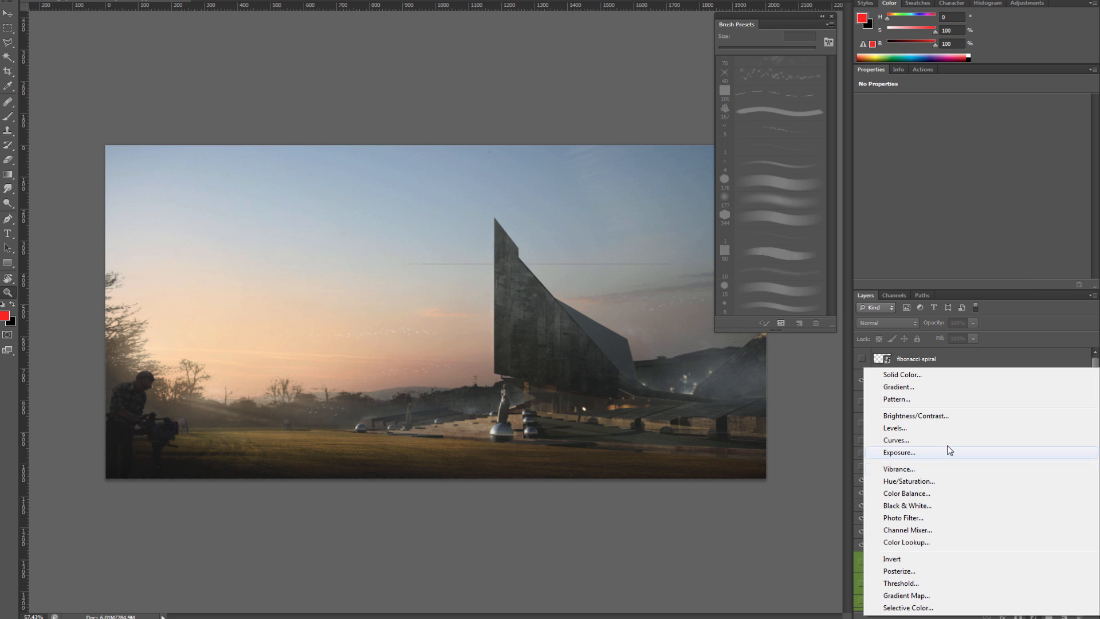
Add a Levels adjustment to the Back group, shift its midtones and lower output white to about 76.
left_click(895, 427)
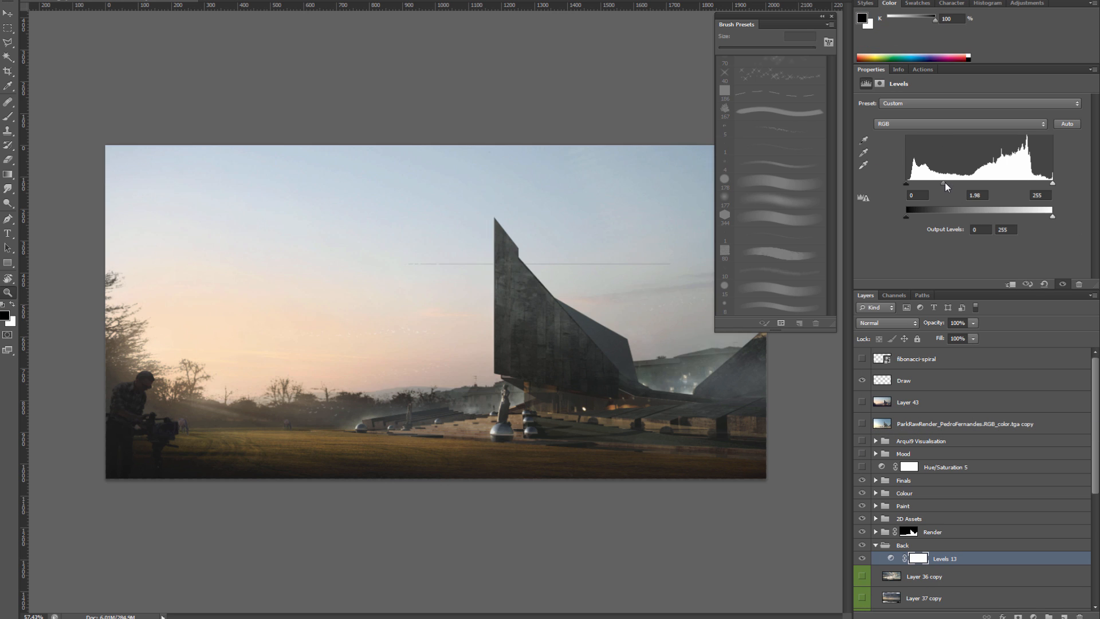
left_click_drag(933, 183, 925, 183)
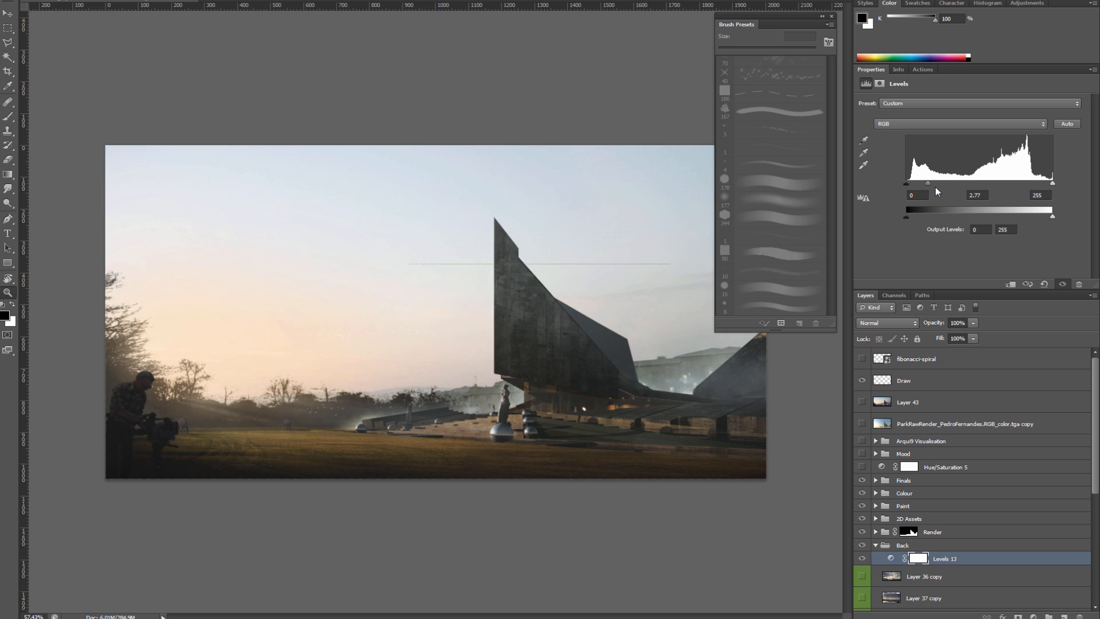
left_click_drag(926, 183, 930, 183)
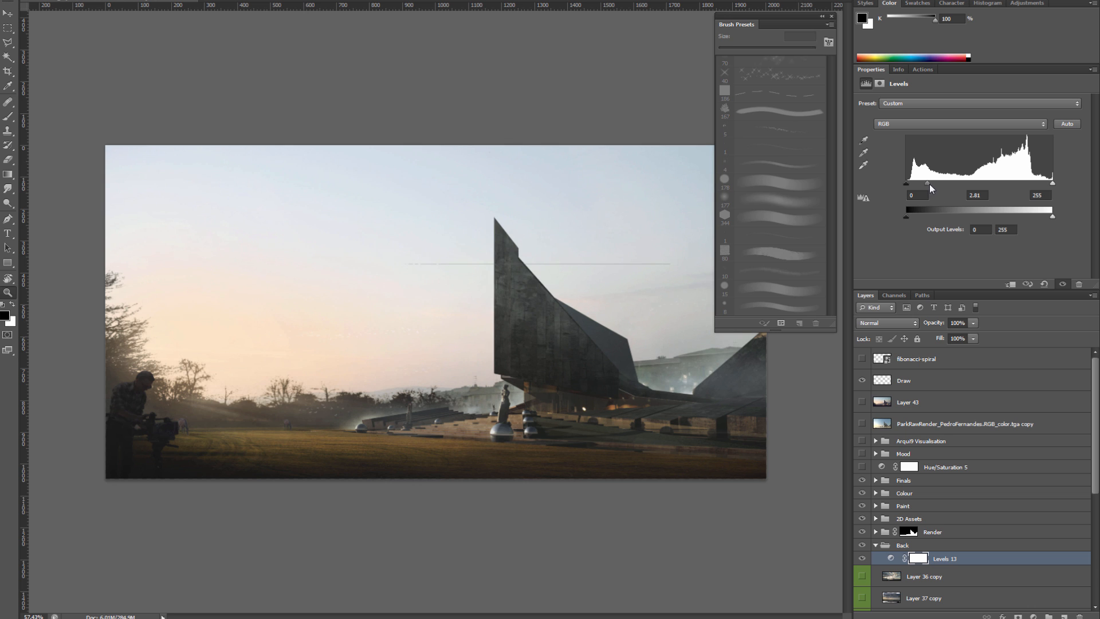
left_click_drag(925, 183, 974, 183)
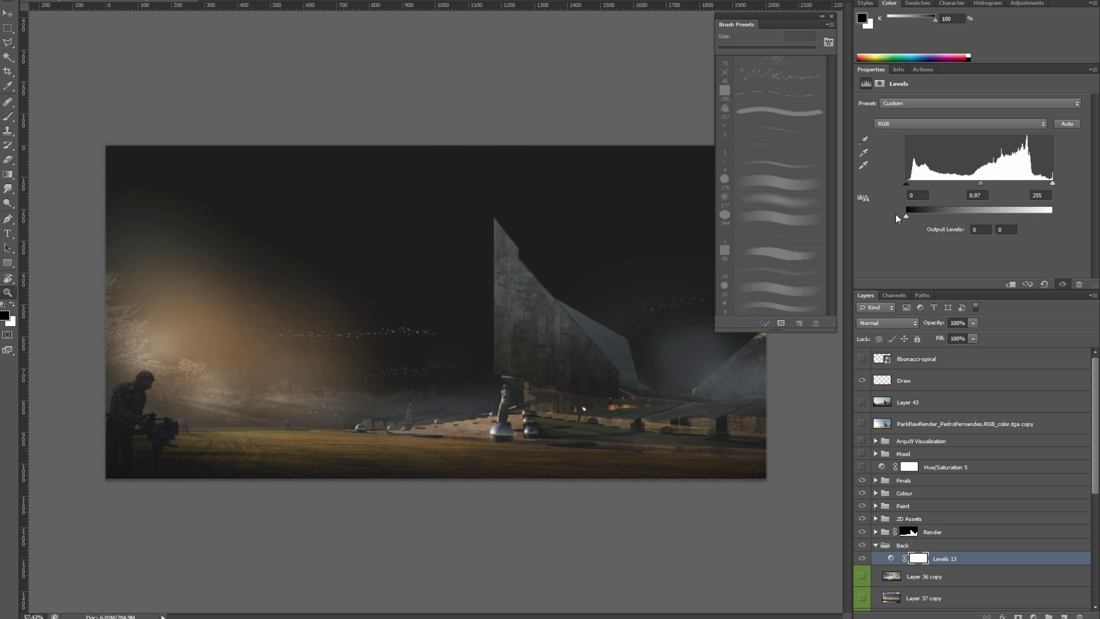
left_click_drag(905, 217, 915, 216)
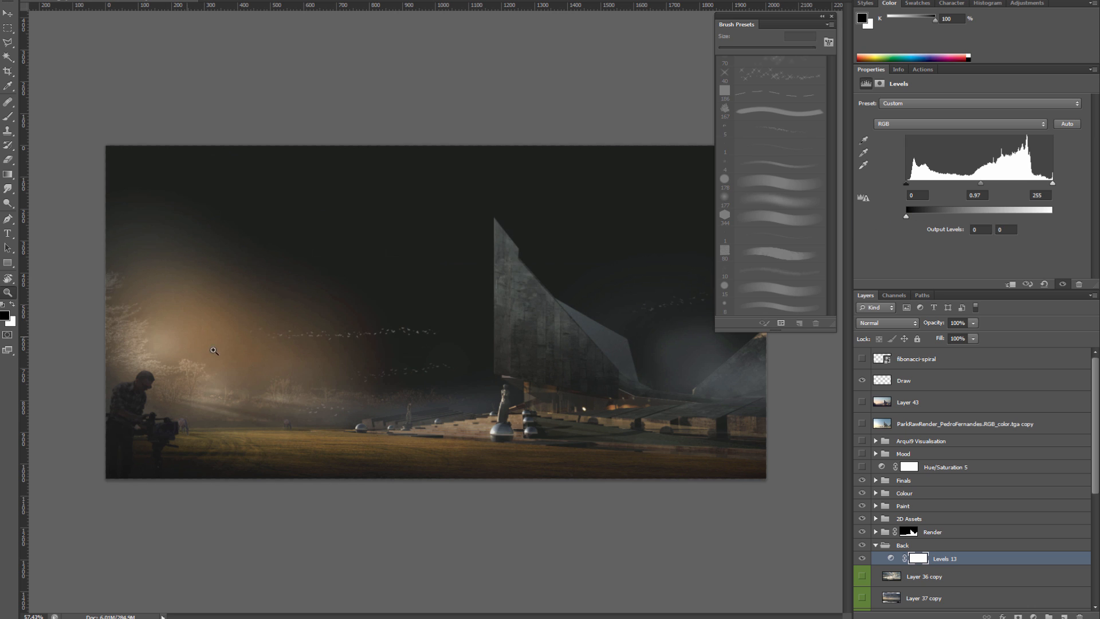
left_click_drag(1058, 216, 950, 216)
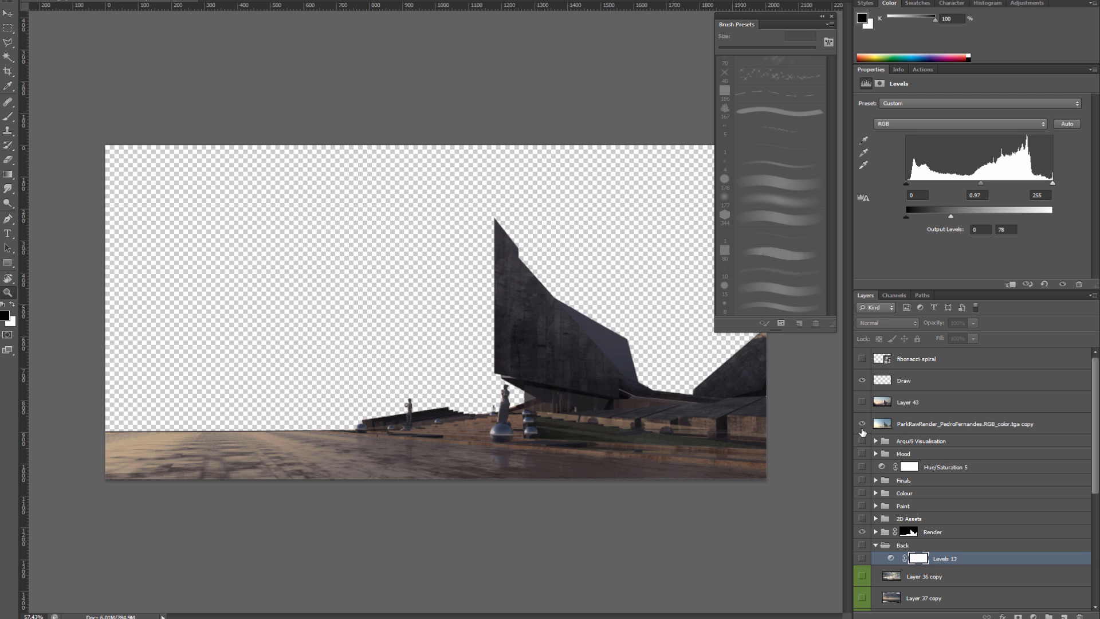
Compare the raw render in isolation, then restore all layers and the cloudy sky.
left_click(862, 424)
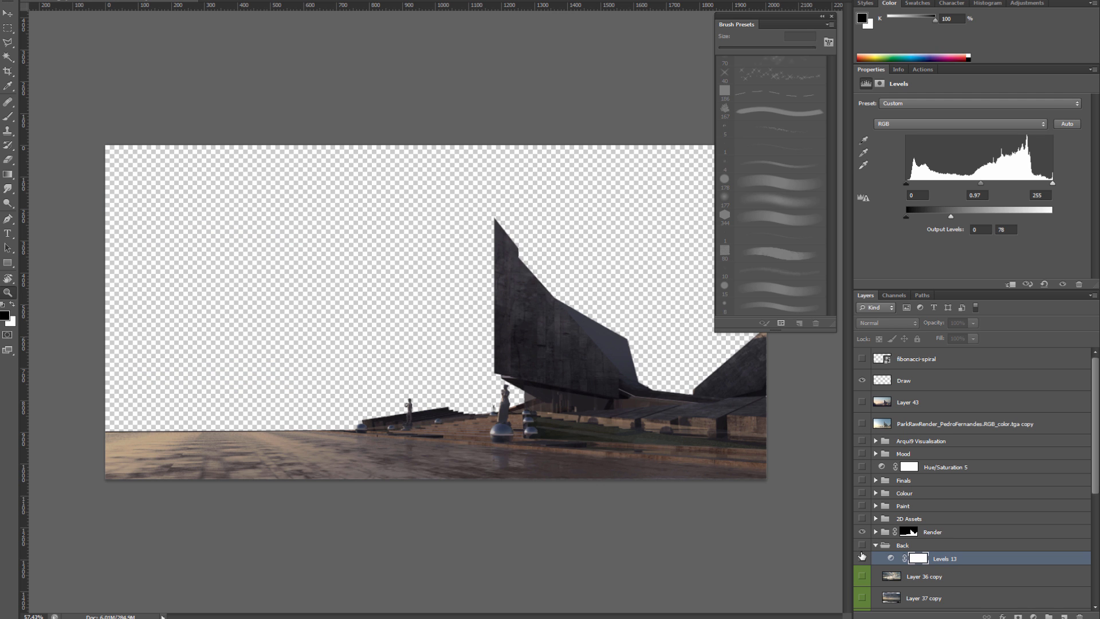
left_click(862, 480)
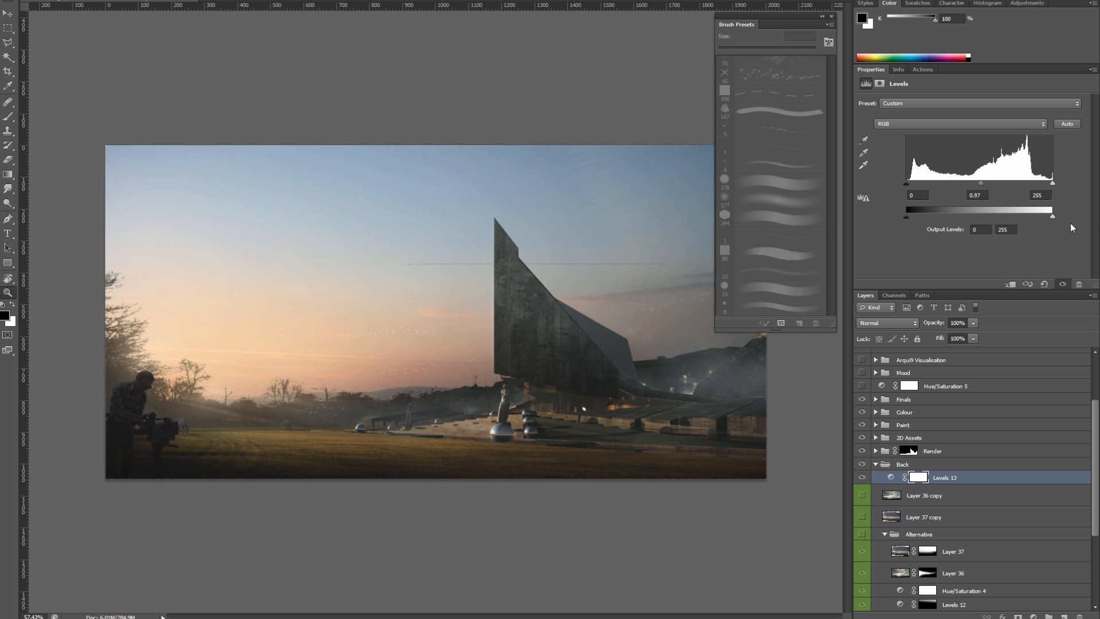
mouse_move(952, 373)
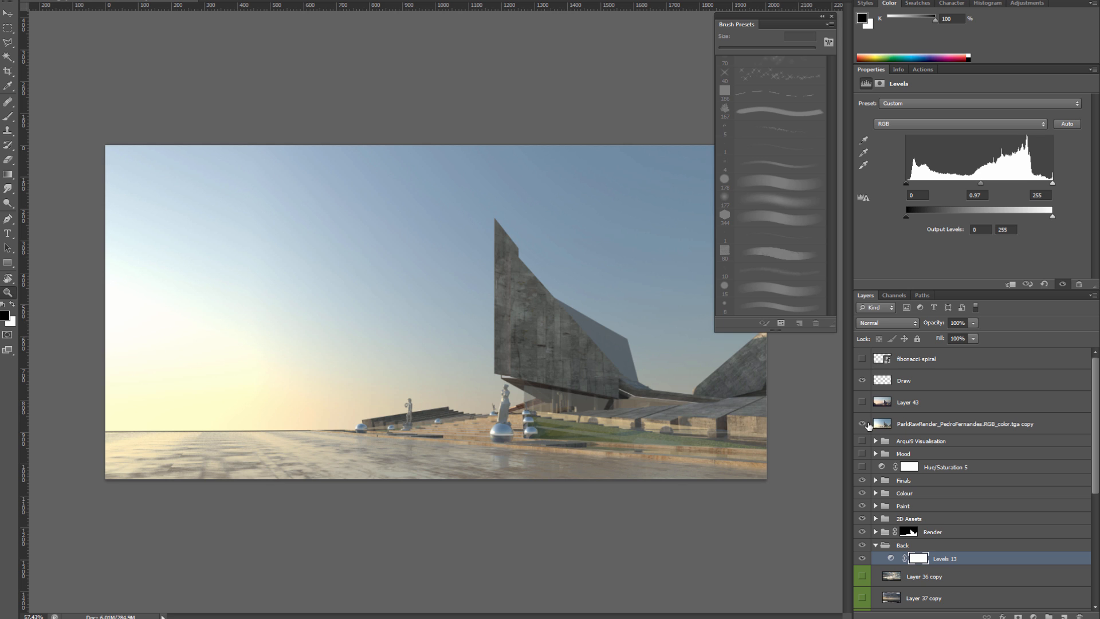
left_click(861, 424)
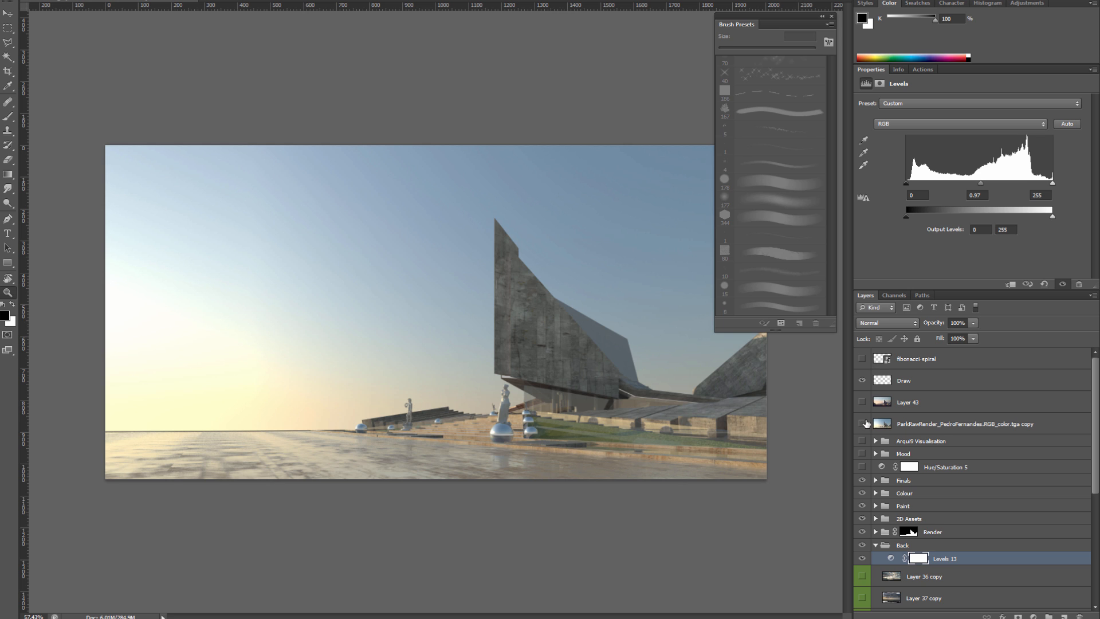
left_click(861, 424)
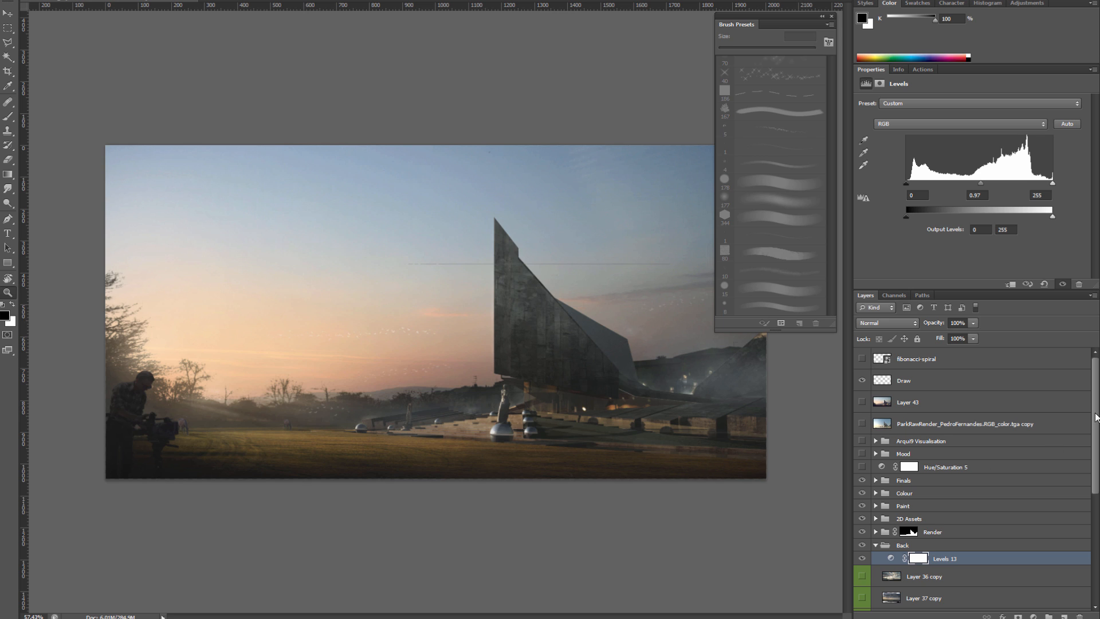
scroll("down", 3)
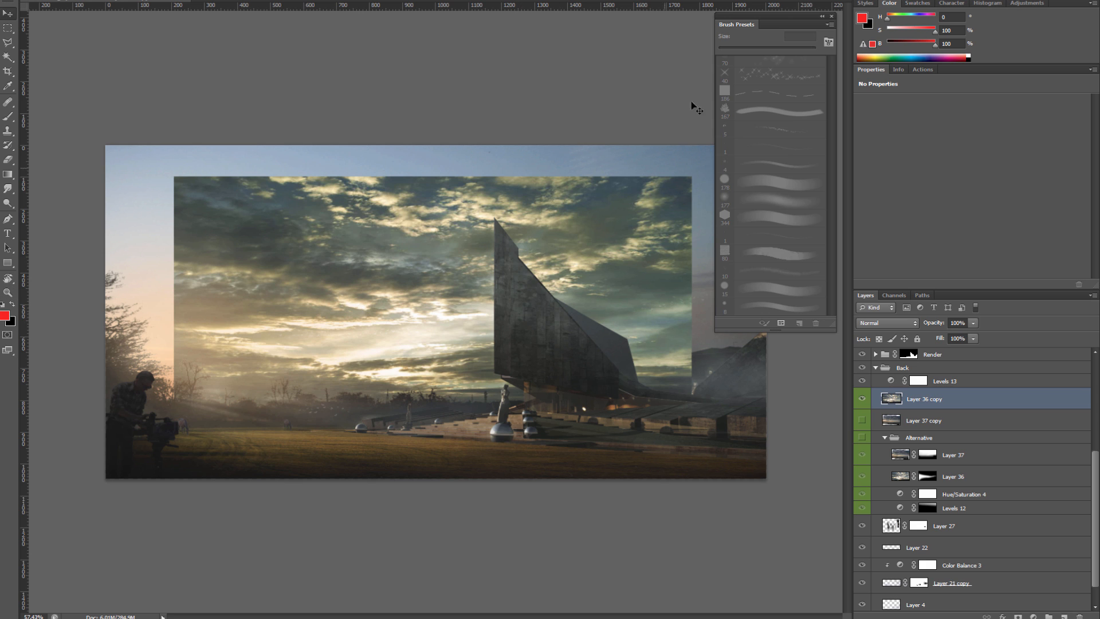
mouse_move(777, 9)
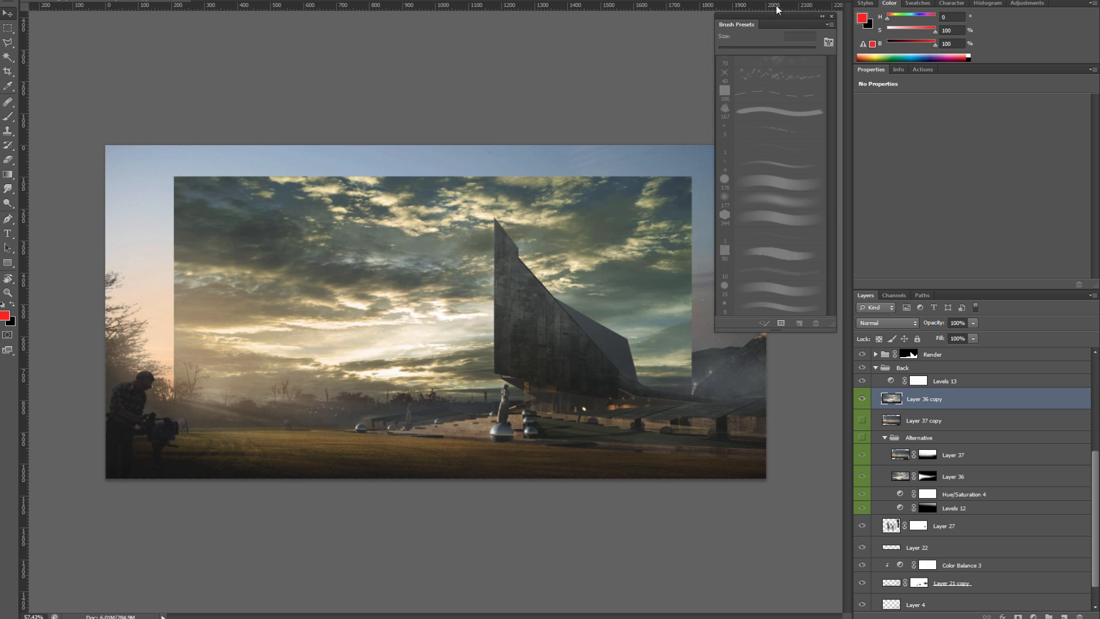
Scale Layer 36 copy's cloudy sky to fill the canvas and set it to Screen blending.
left_click(831, 16)
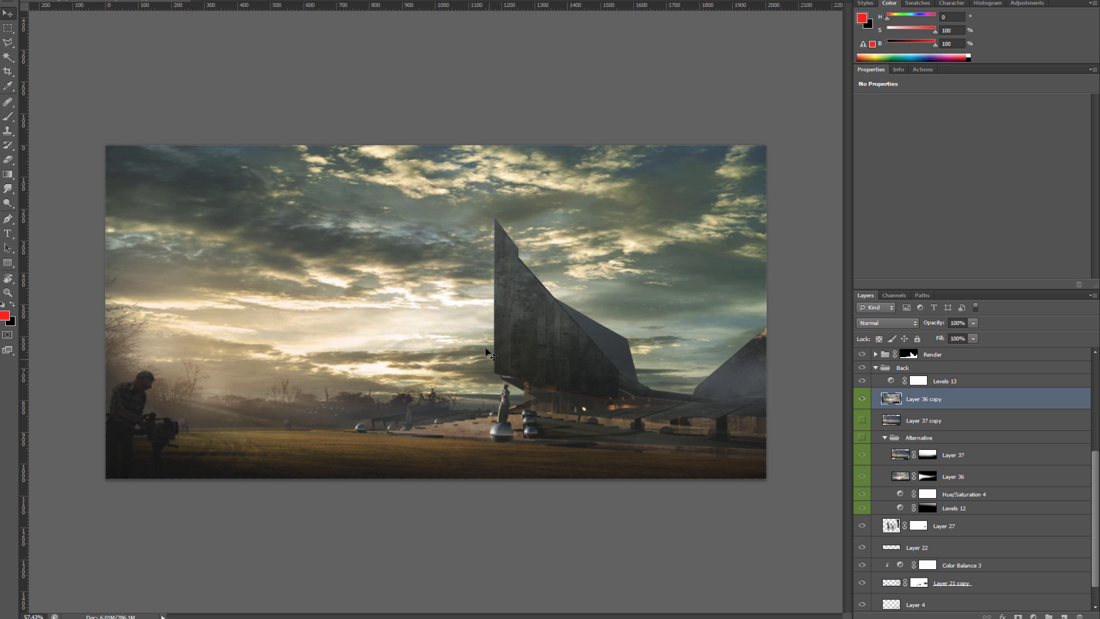
right_click(491, 354)
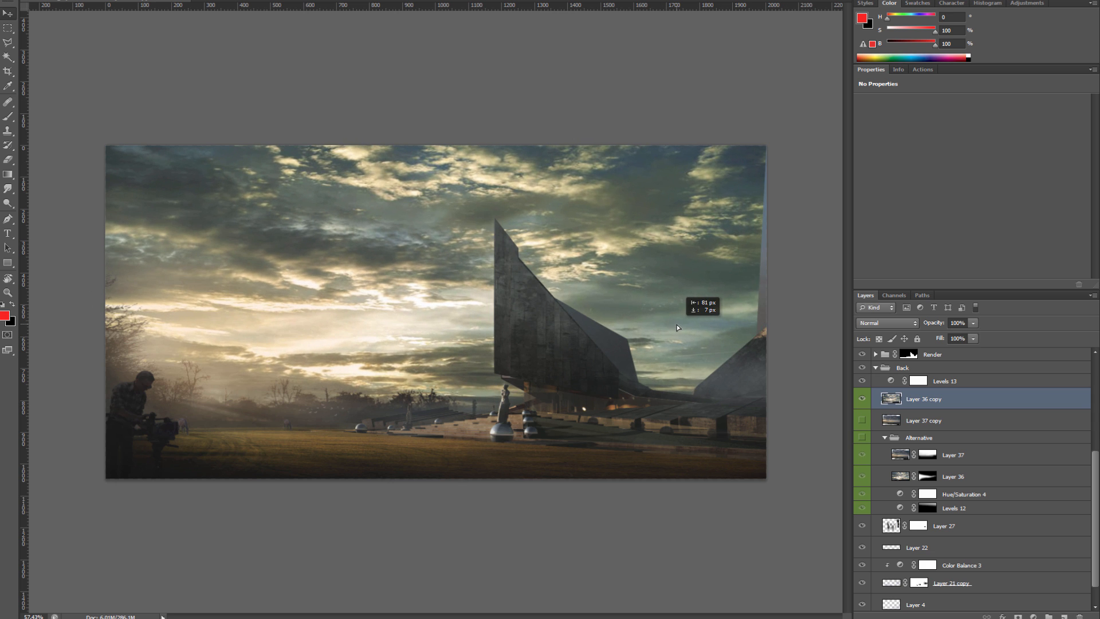
left_click(887, 323)
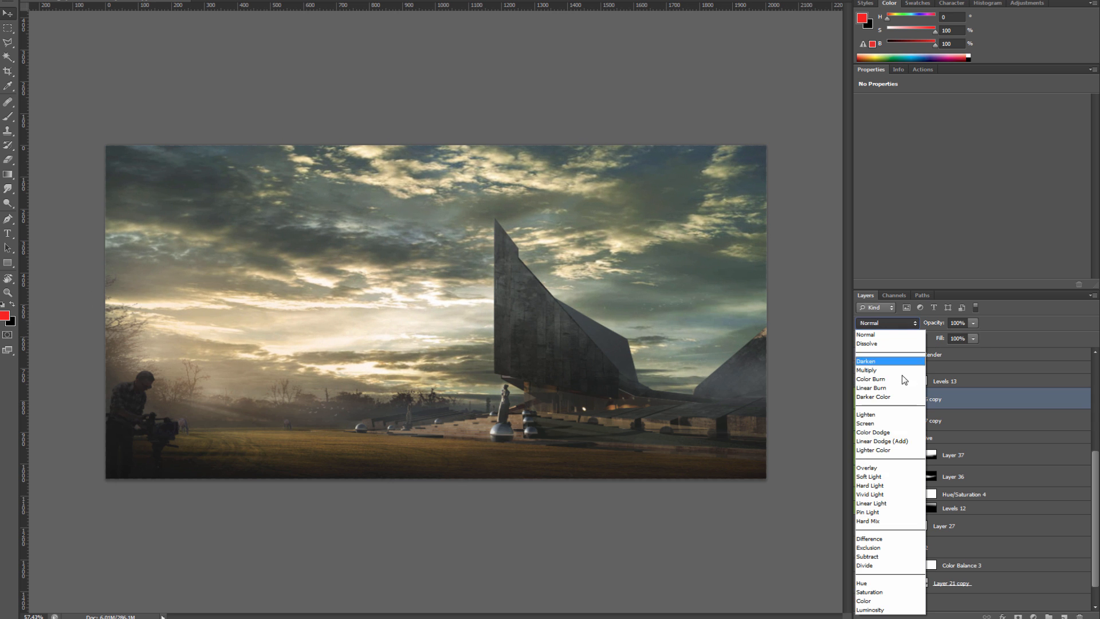
left_click(864, 424)
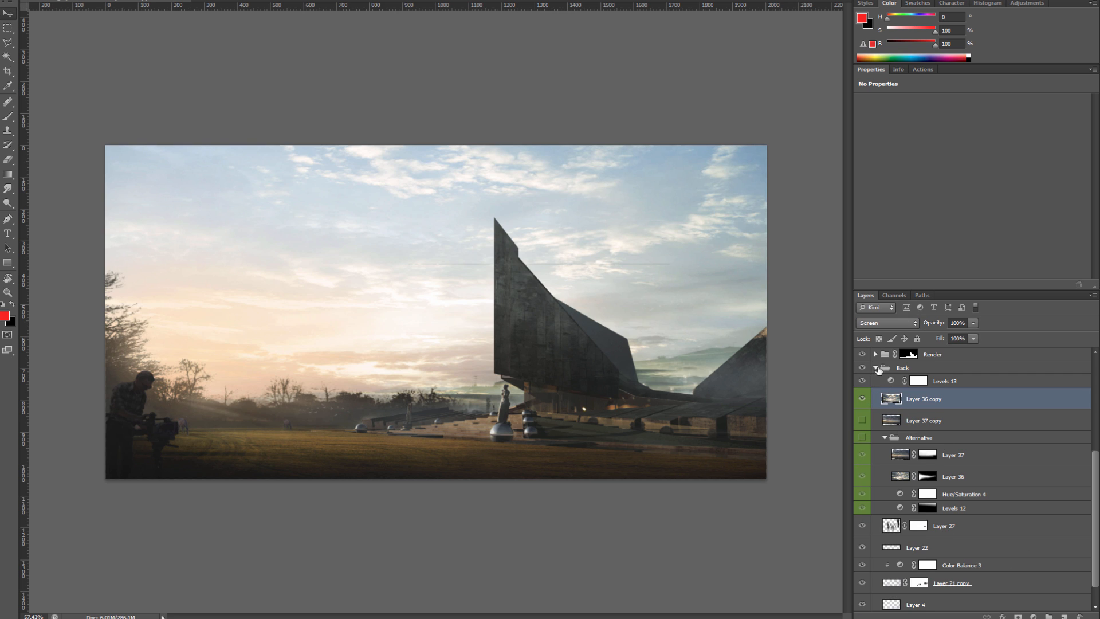
Edit Levels 13, add a Hue/Saturation adjustment to the sky and bring Layer 37 copy to the top.
left_click(919, 380)
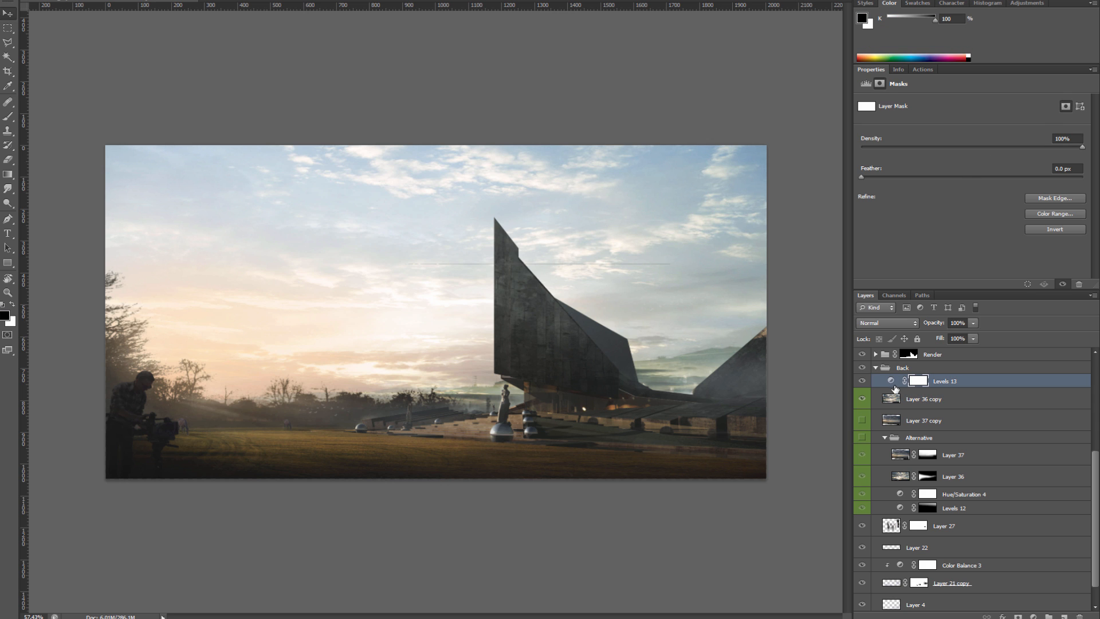
left_click(890, 380)
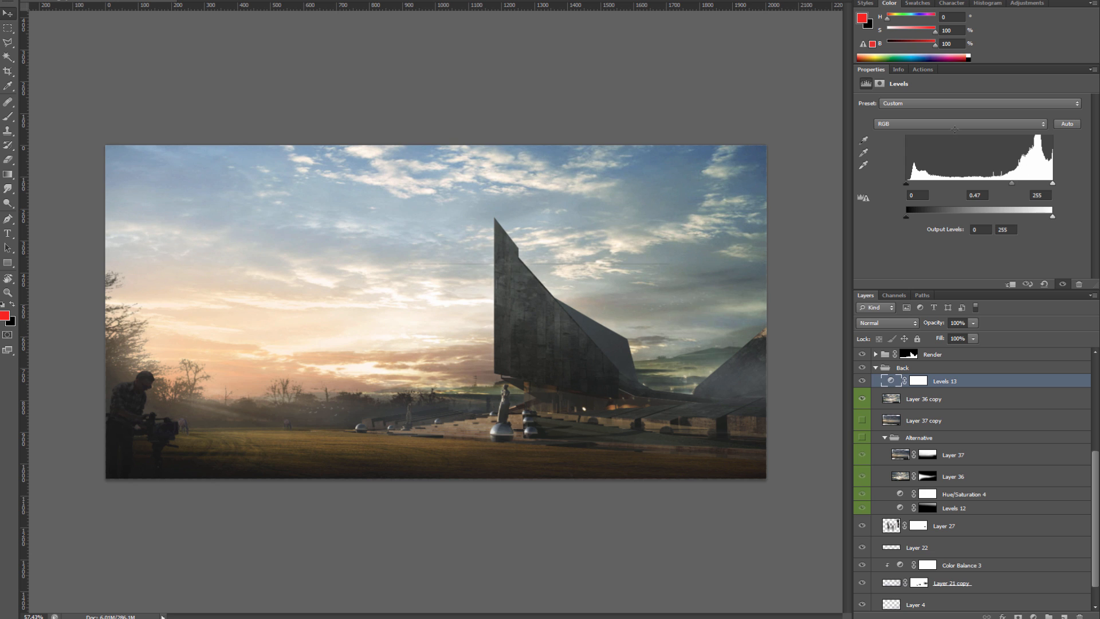
left_click(915, 380)
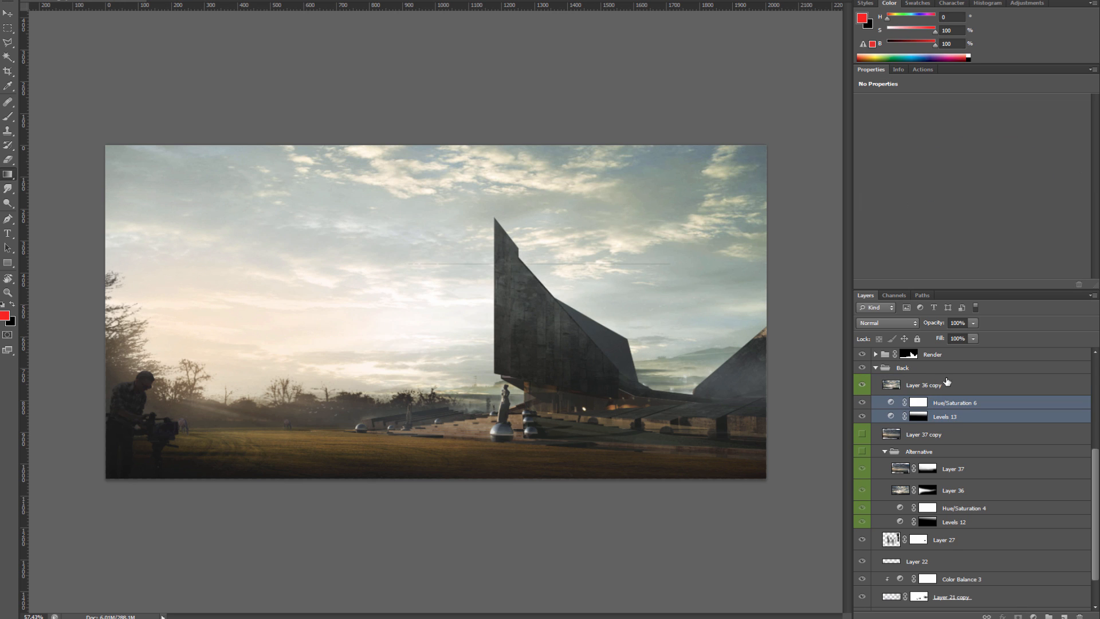
left_click(946, 385)
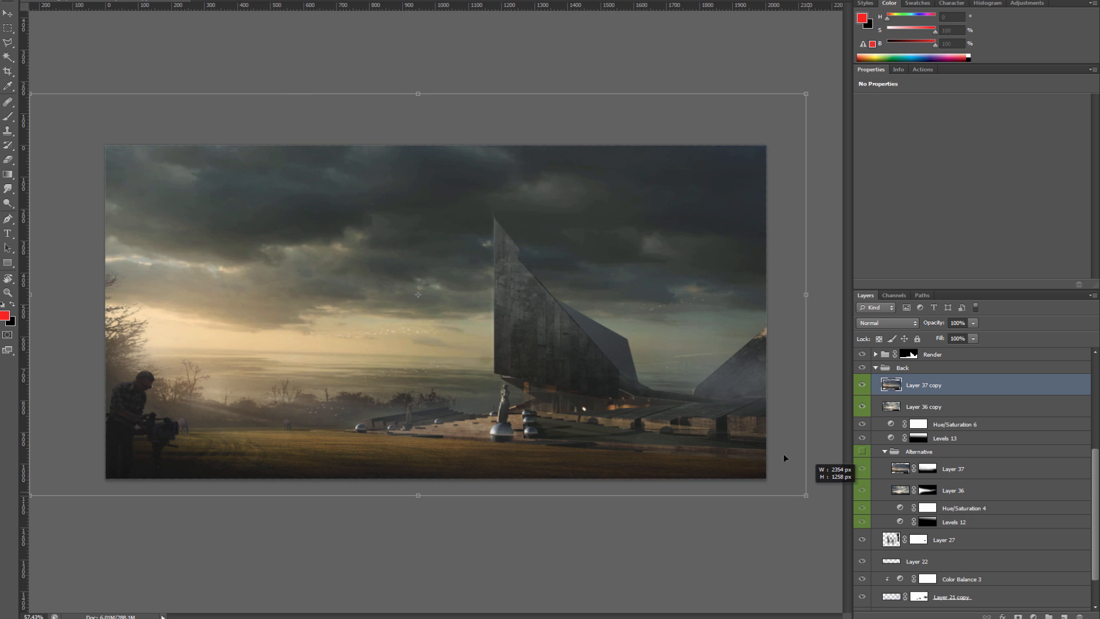
Enlarge the storm clouds to cover the canvas, sketch red guide lines, then hide the Draw layer.
left_click_drag(417, 94, 439, 134)
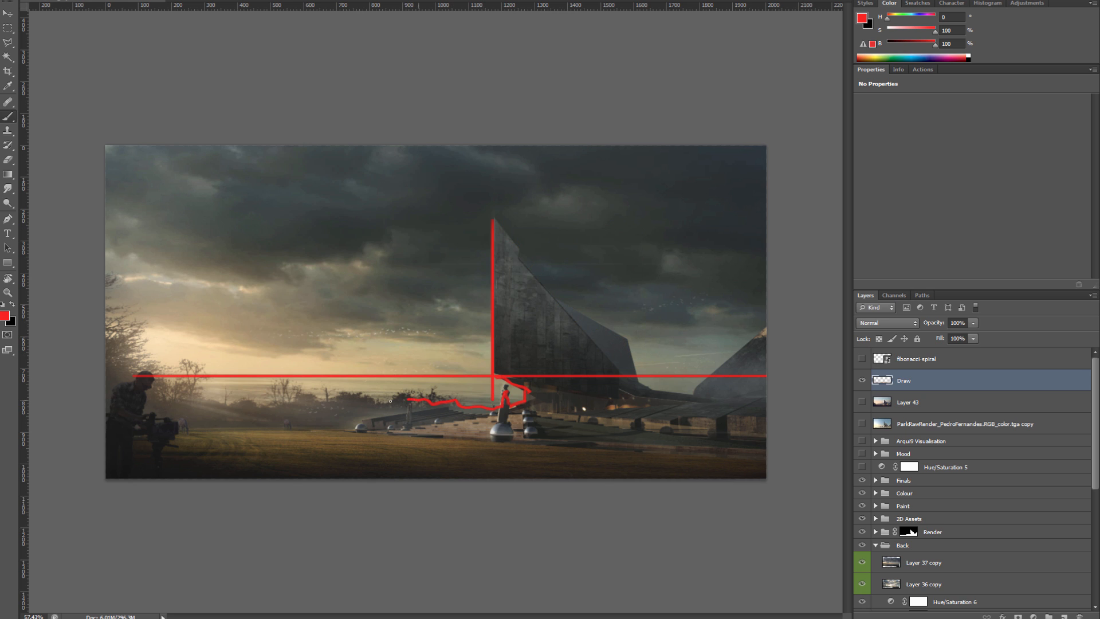
left_click_drag(389, 401, 335, 401)
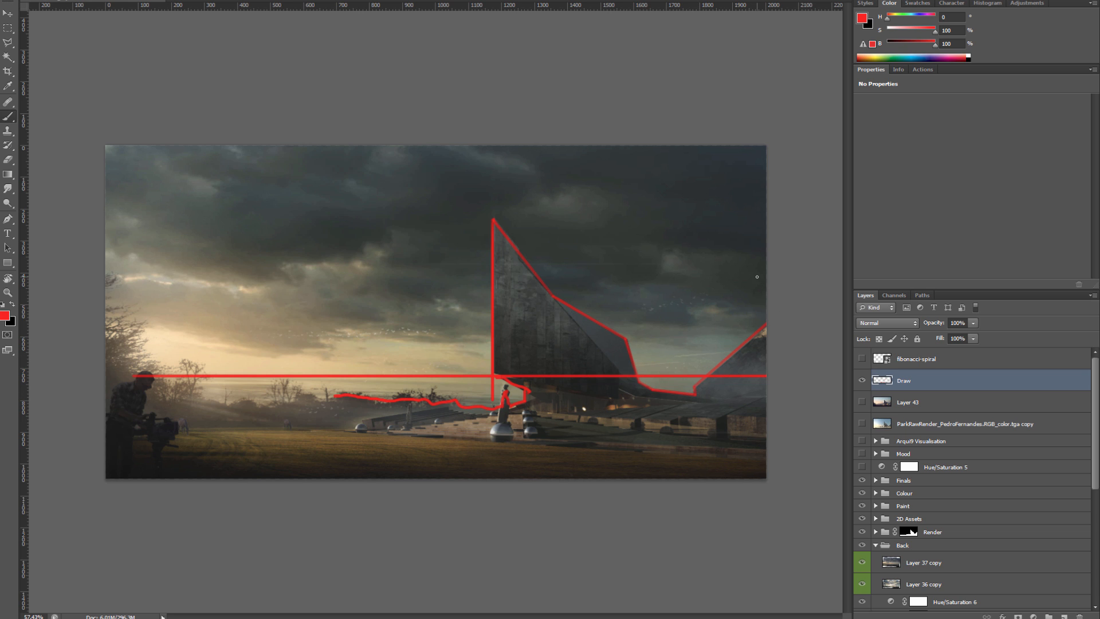
left_click(861, 380)
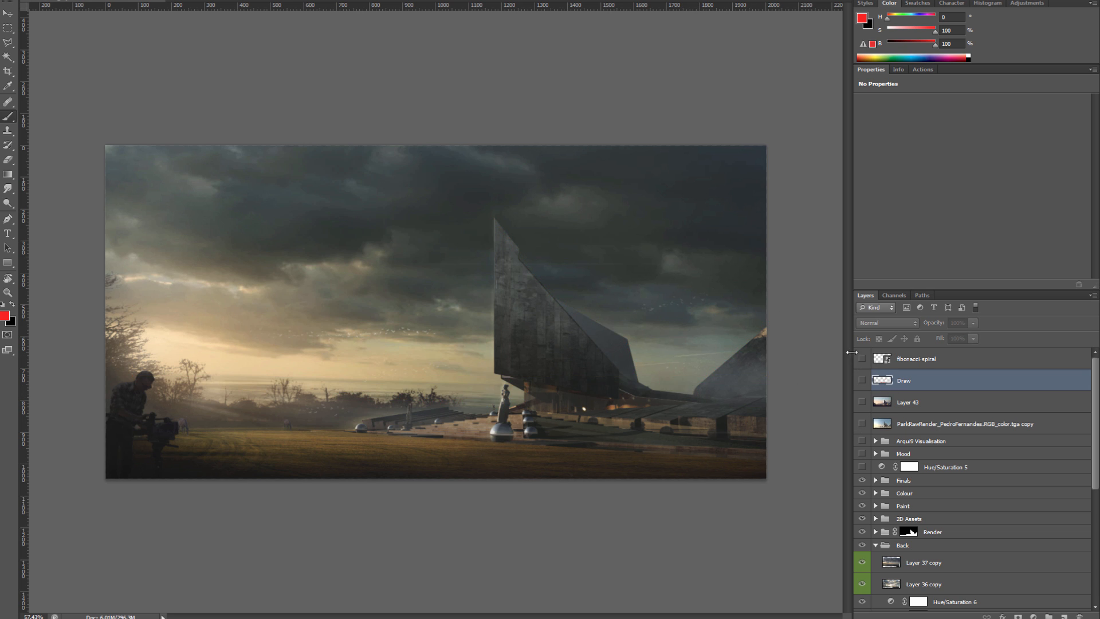
mouse_move(643, 253)
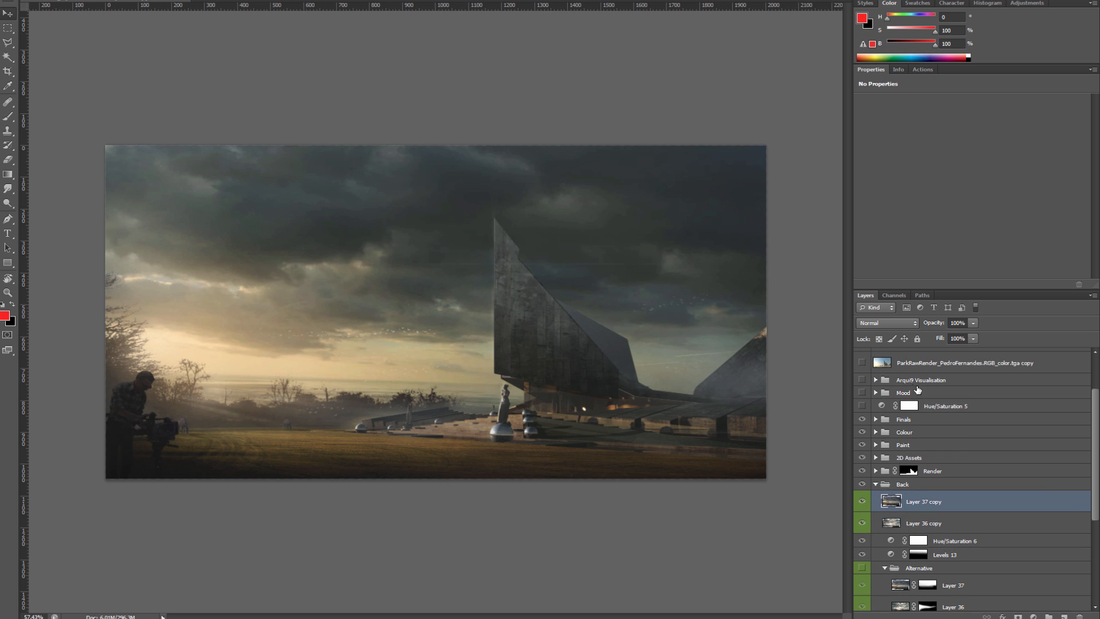
Paint Layer 37 copy's mask so a brighter sky shows at the left horizon, then reset the canvas view.
left_click_drag(971, 338, 943, 350)
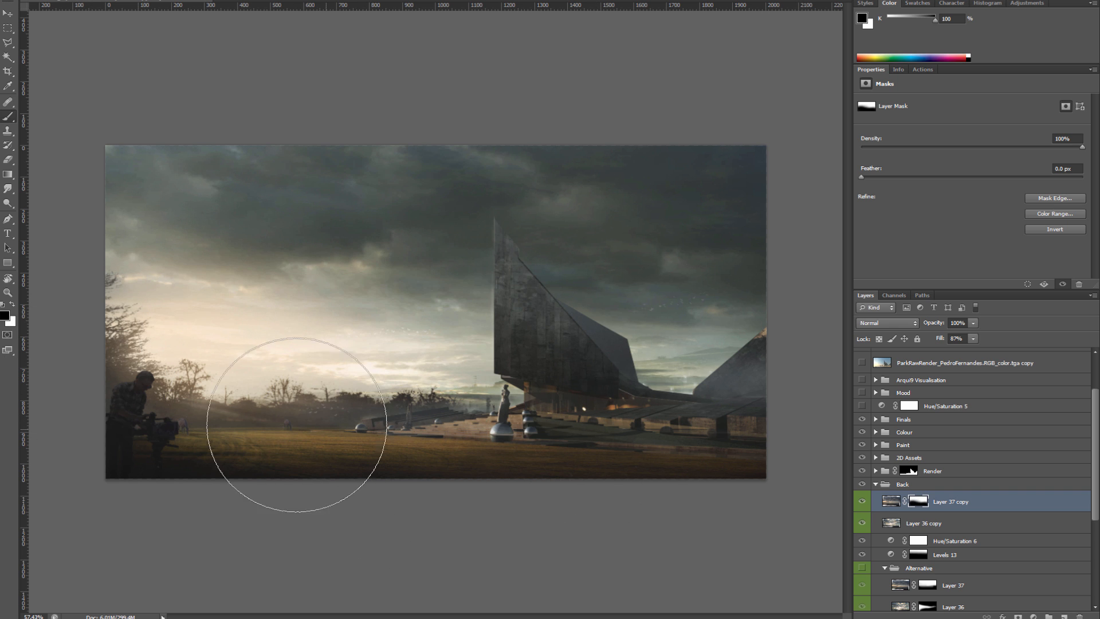
mouse_move(148, 547)
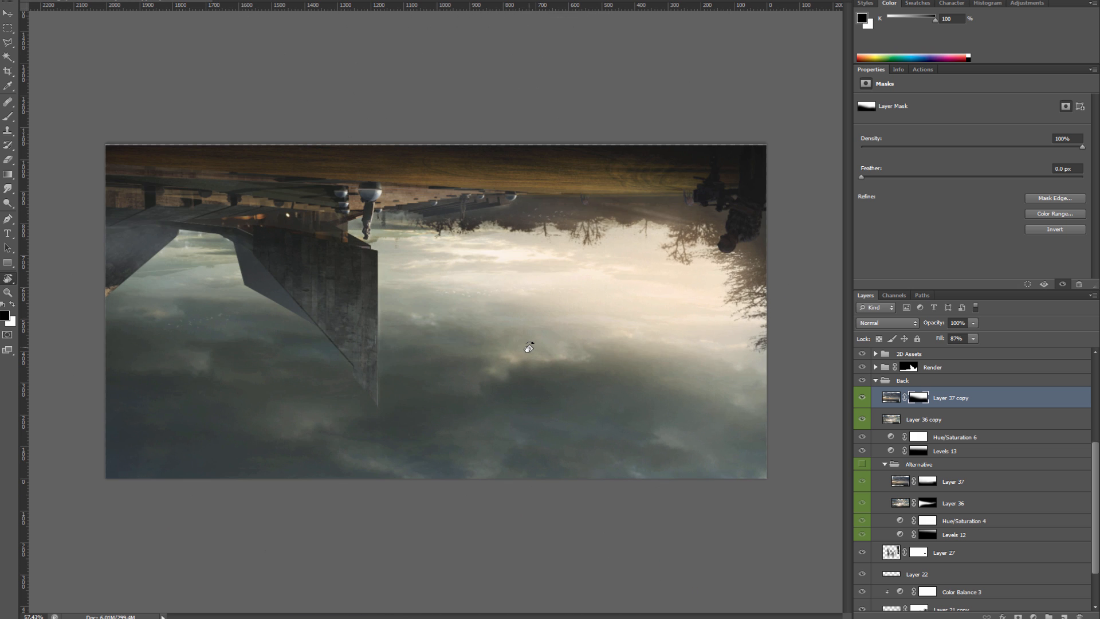
left_click_drag(529, 348, 617, 348)
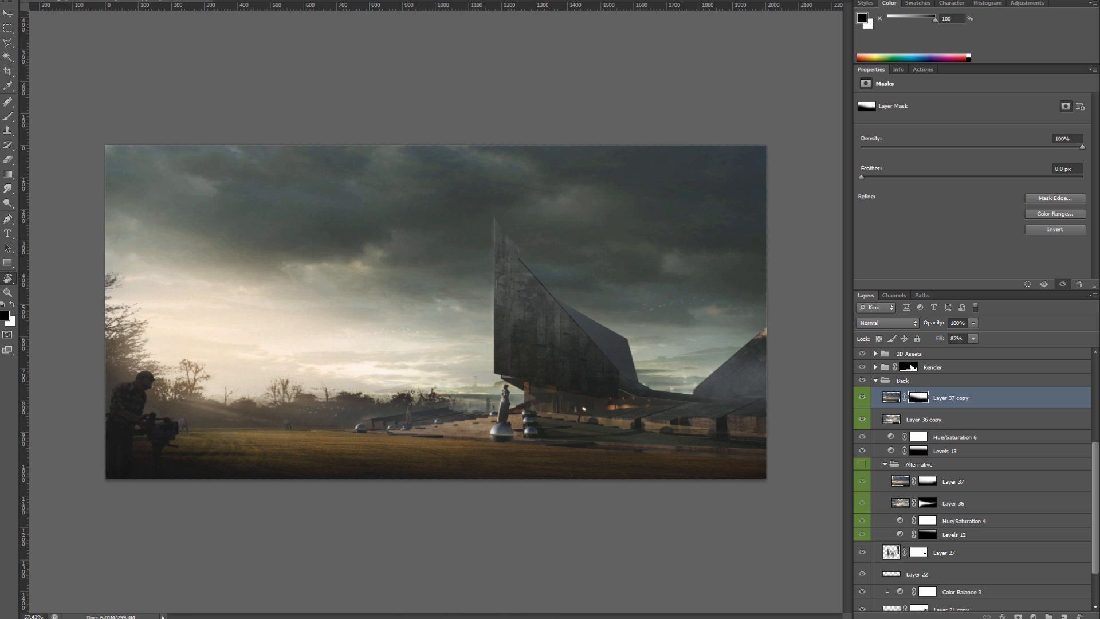
Flip the whole canvas horizontally via Image Rotation.
left_click(94, 65)
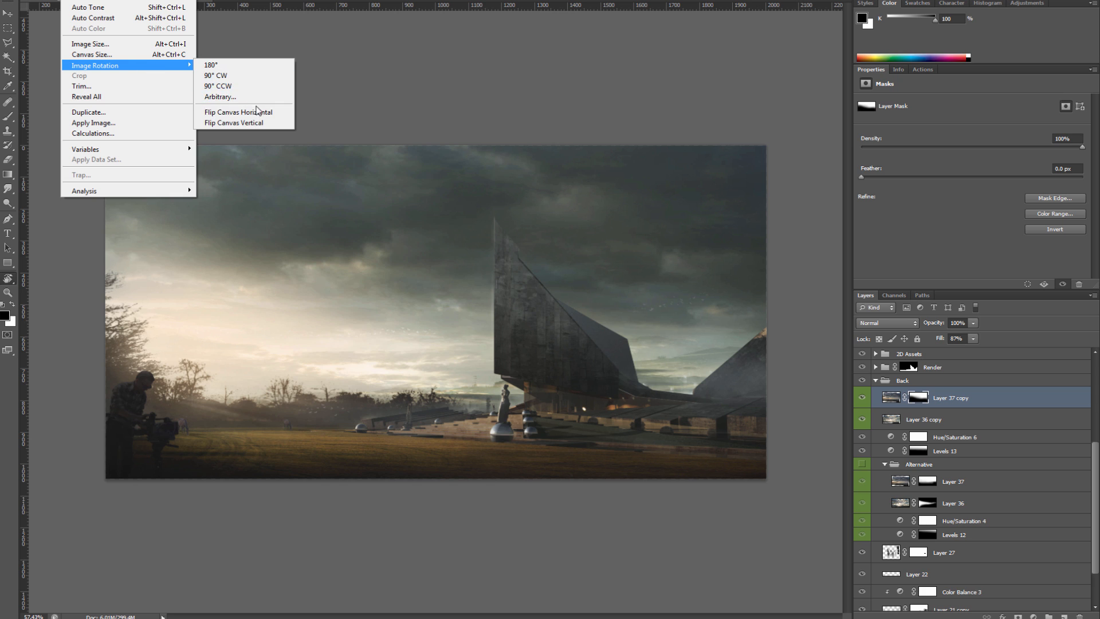
left_click(238, 112)
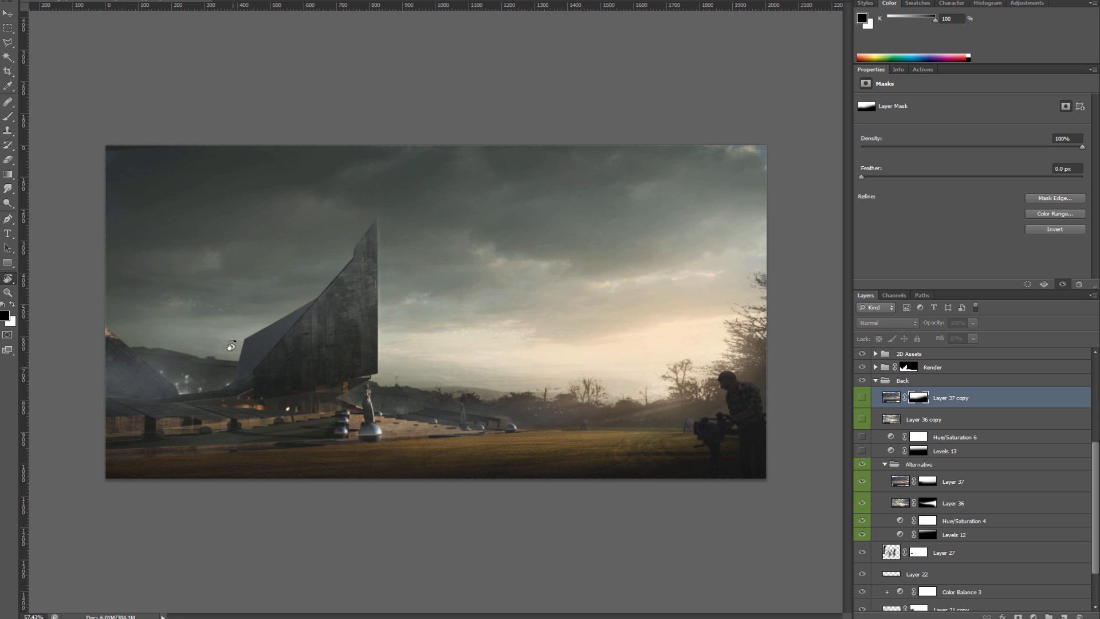
mouse_move(218, 349)
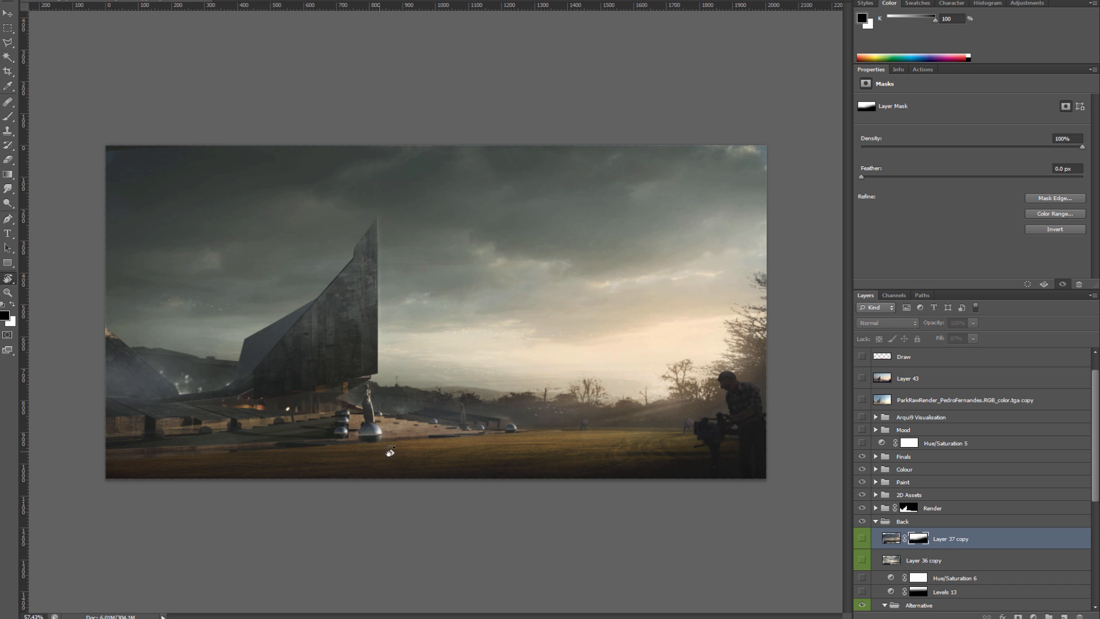
mouse_move(348, 251)
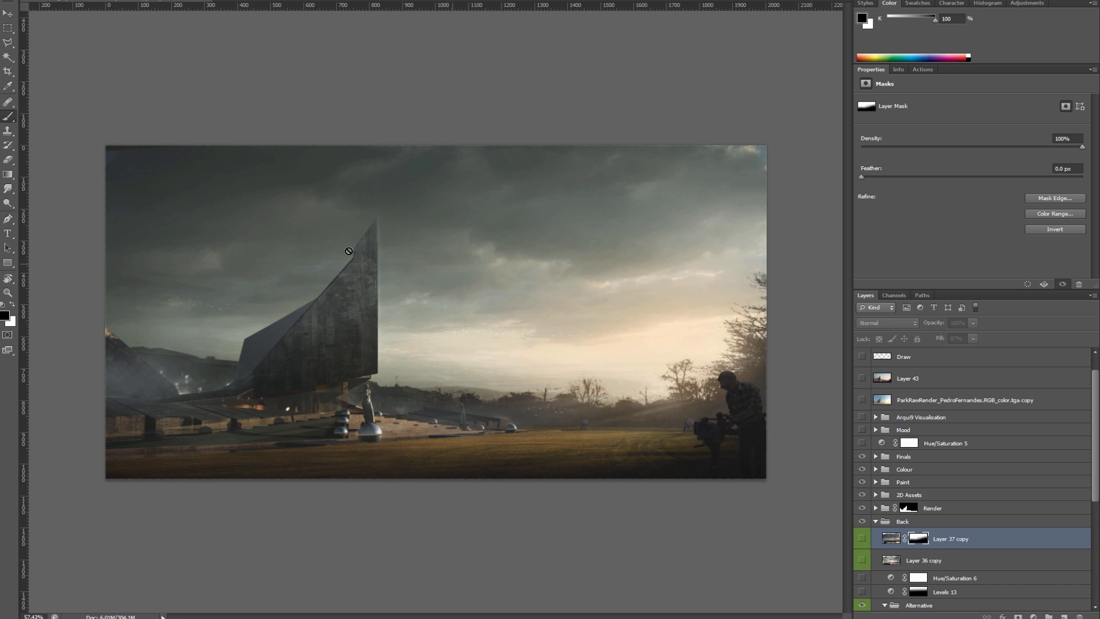
mouse_move(476, 428)
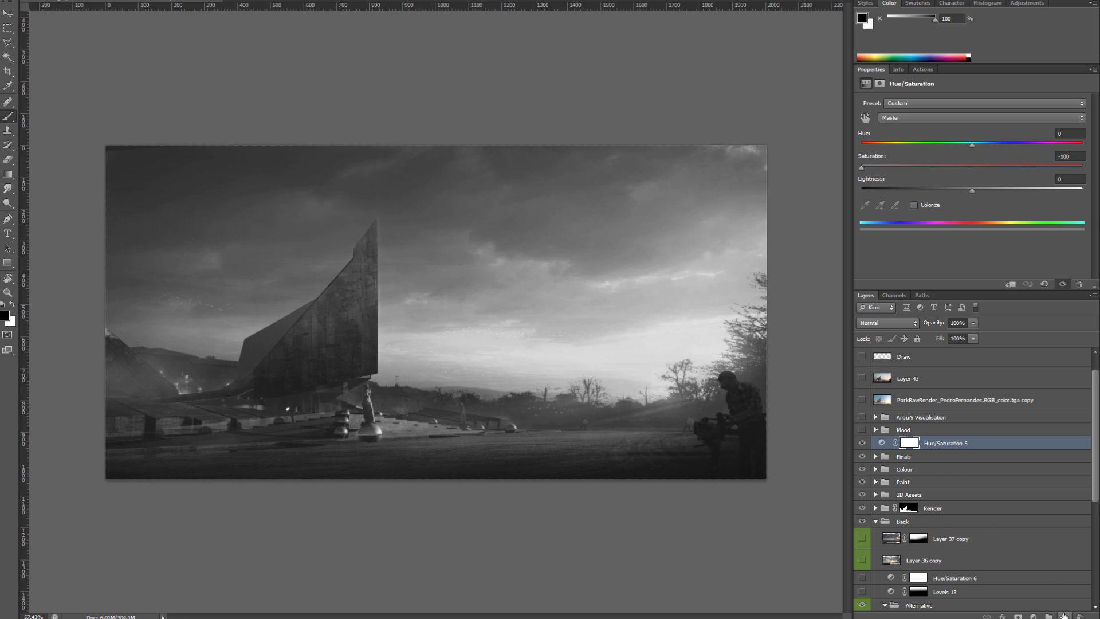
Add a new empty layer above the desaturation adjustment and set it to Overlay blending.
left_click(886, 323)
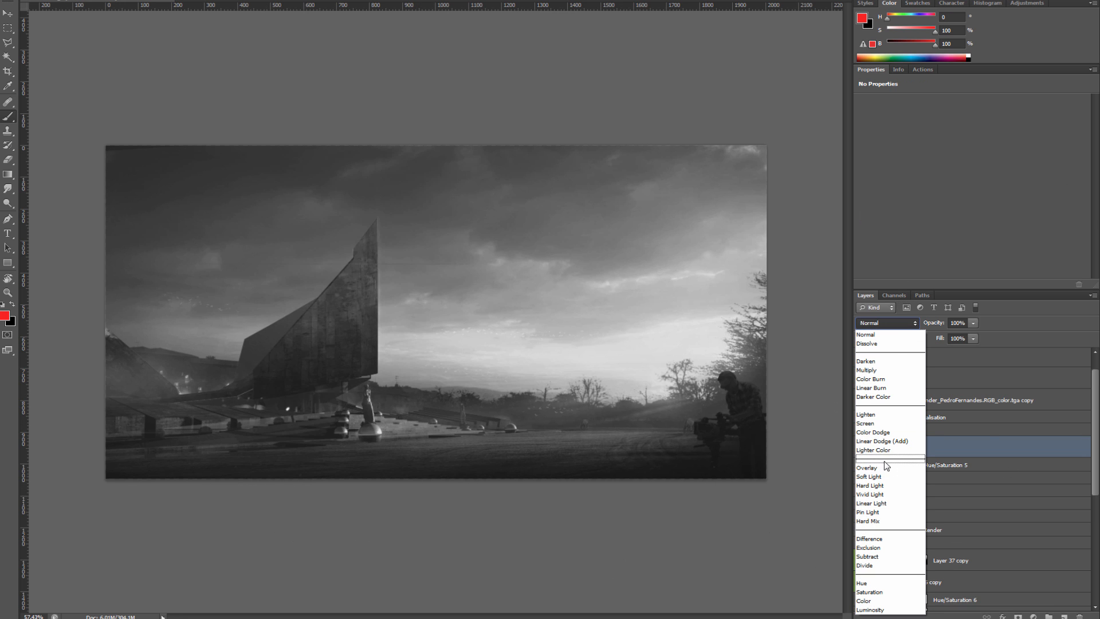
left_click(866, 467)
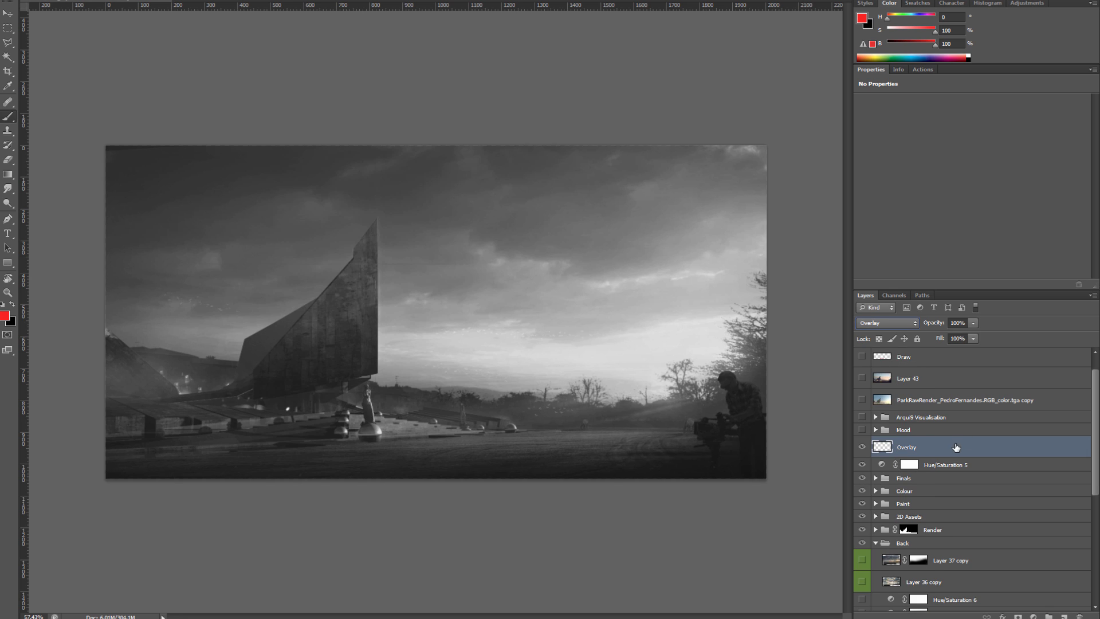
mouse_move(959, 428)
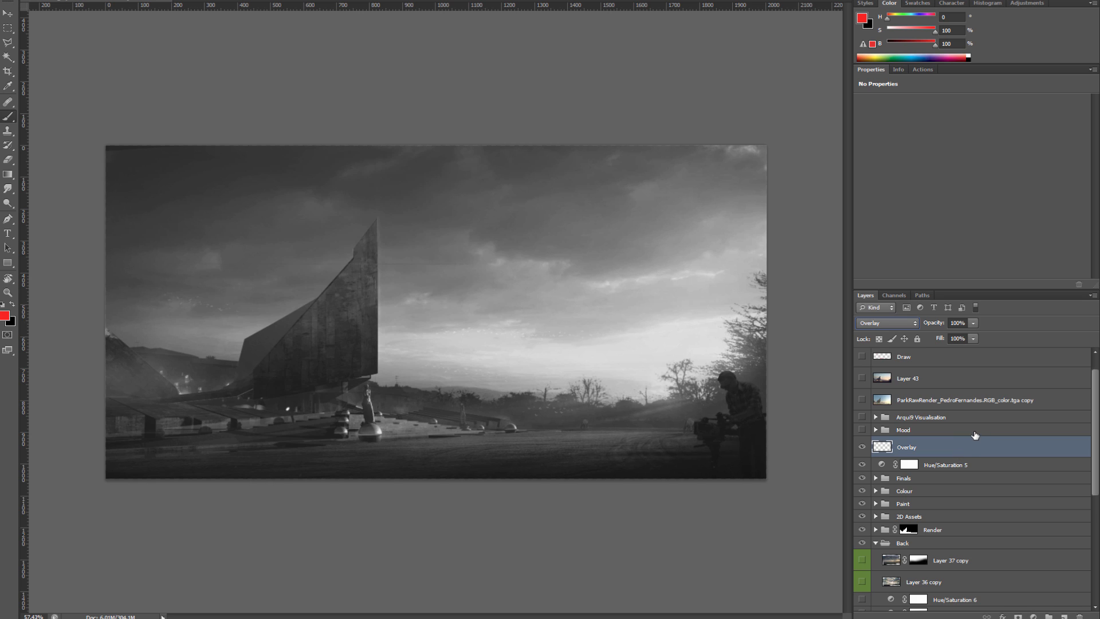
mouse_move(934, 442)
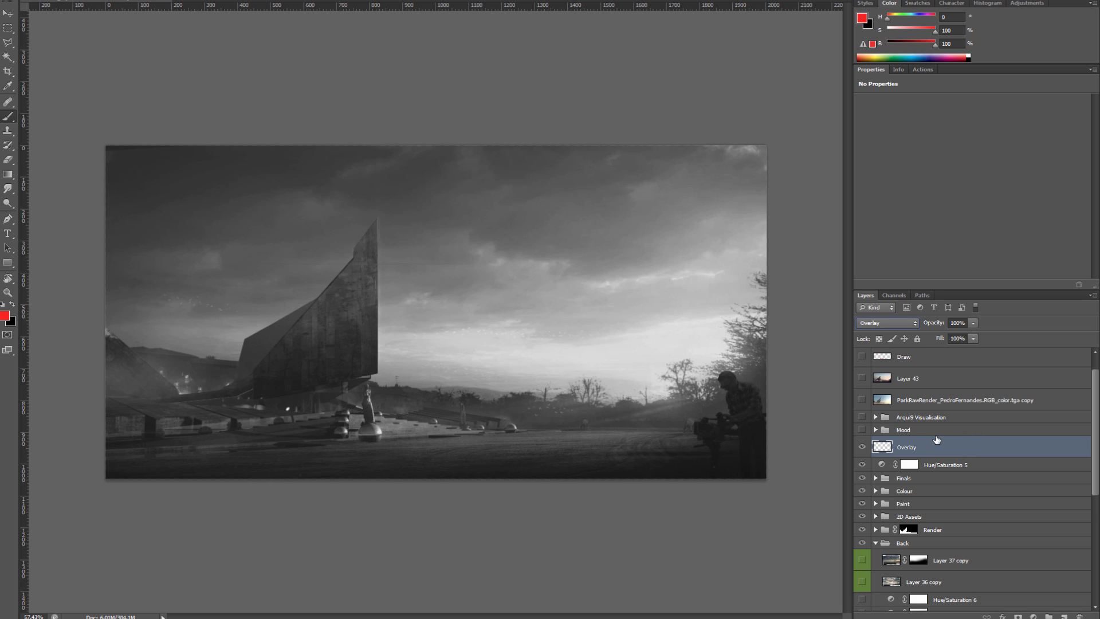
mouse_move(668, 414)
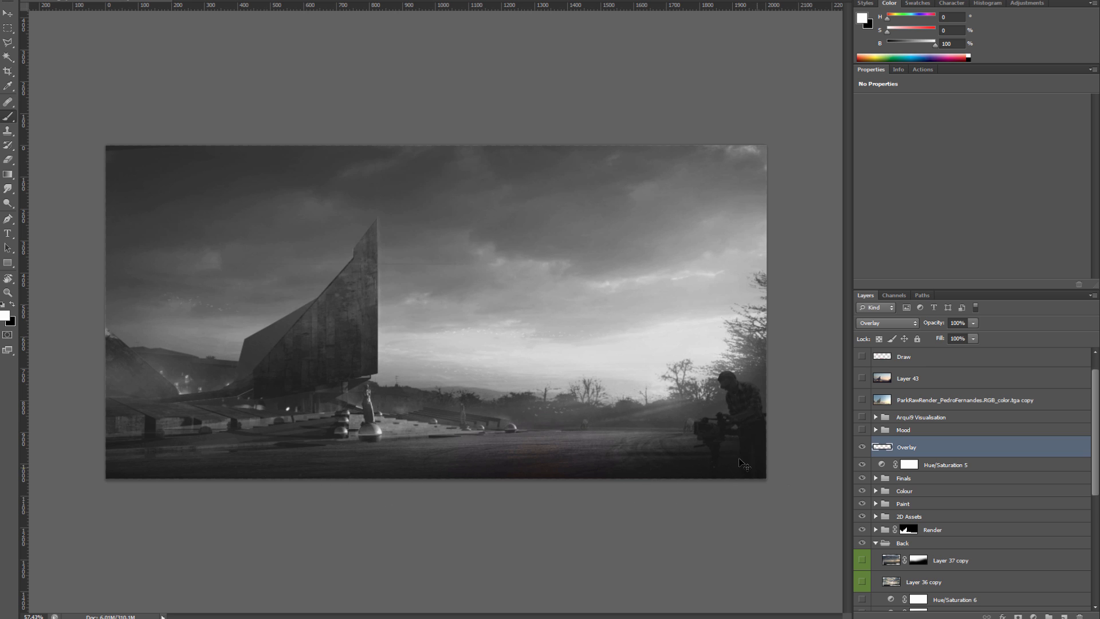
mouse_move(544, 440)
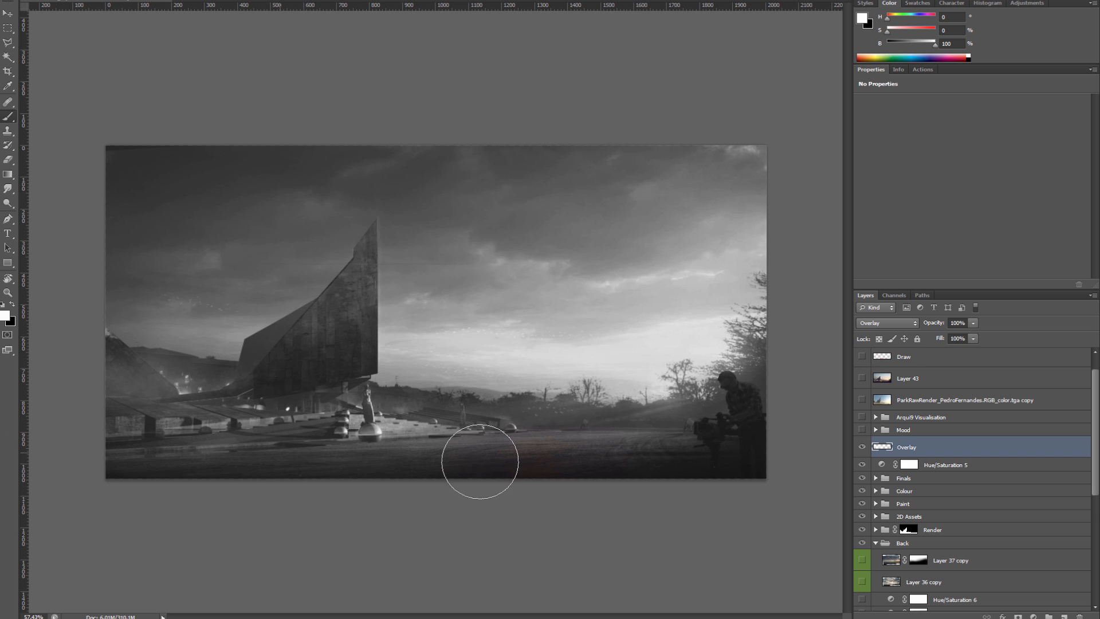
mouse_move(284, 416)
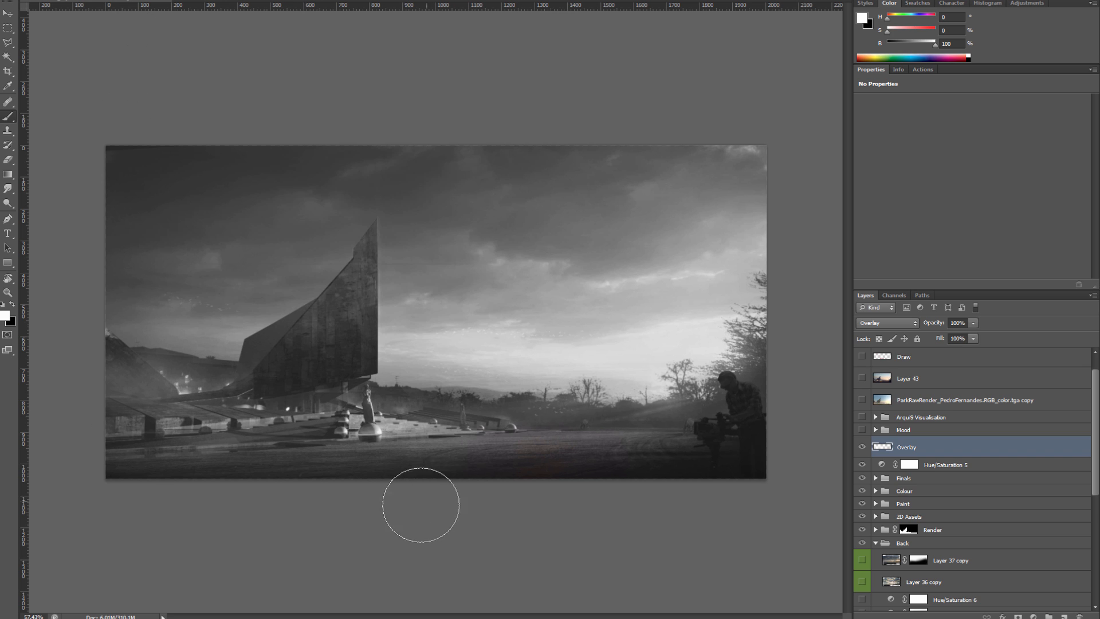
mouse_move(826, 456)
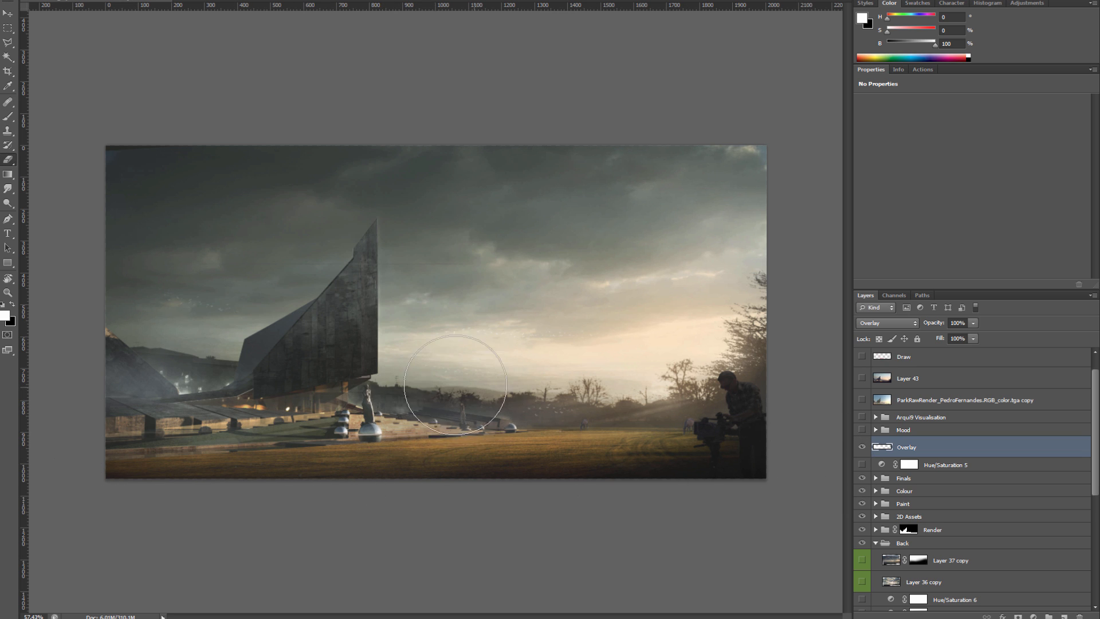
mouse_move(369, 382)
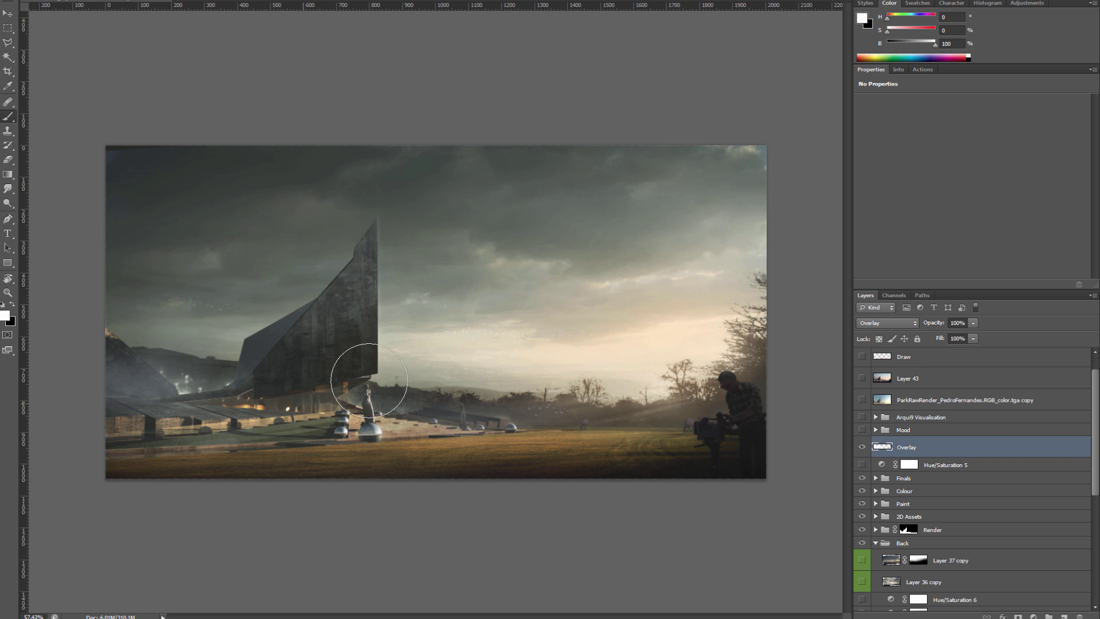
mouse_move(363, 300)
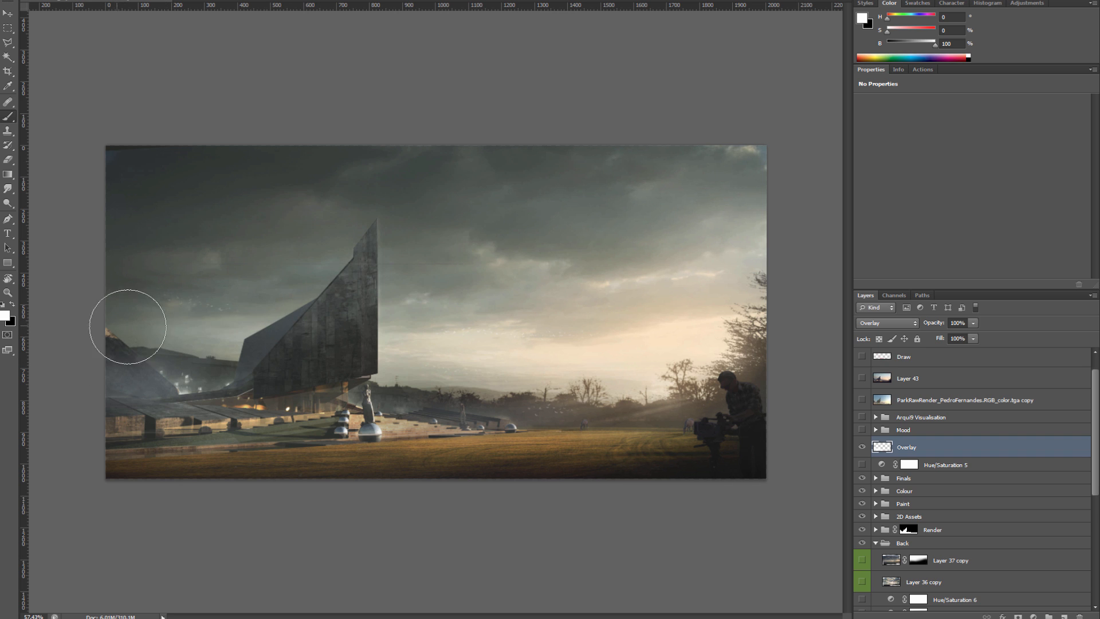
mouse_move(451, 296)
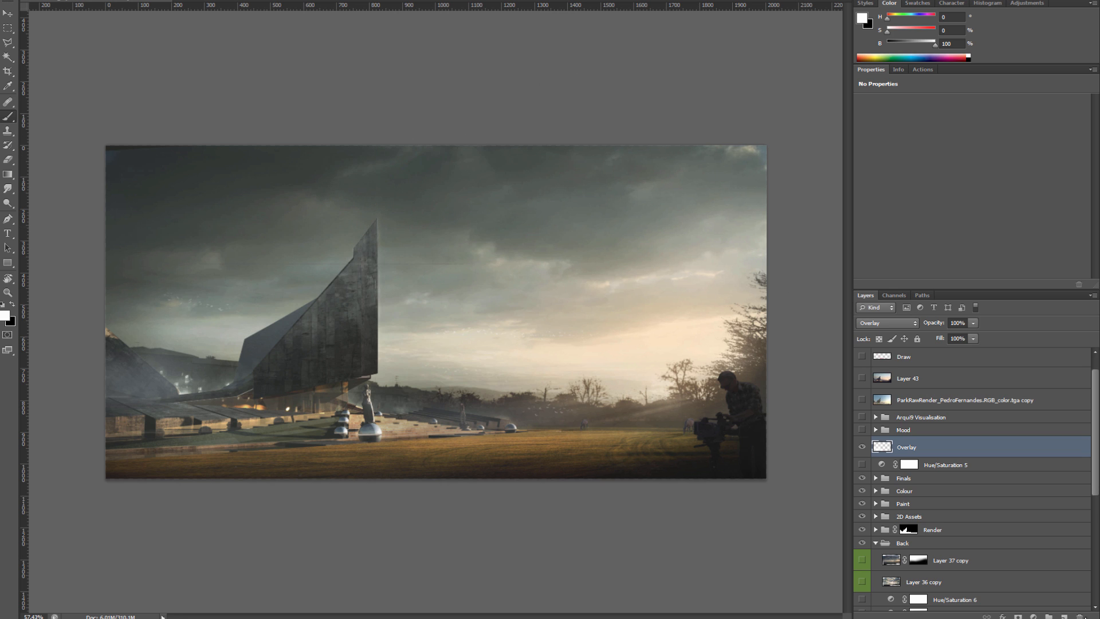
mouse_move(987, 485)
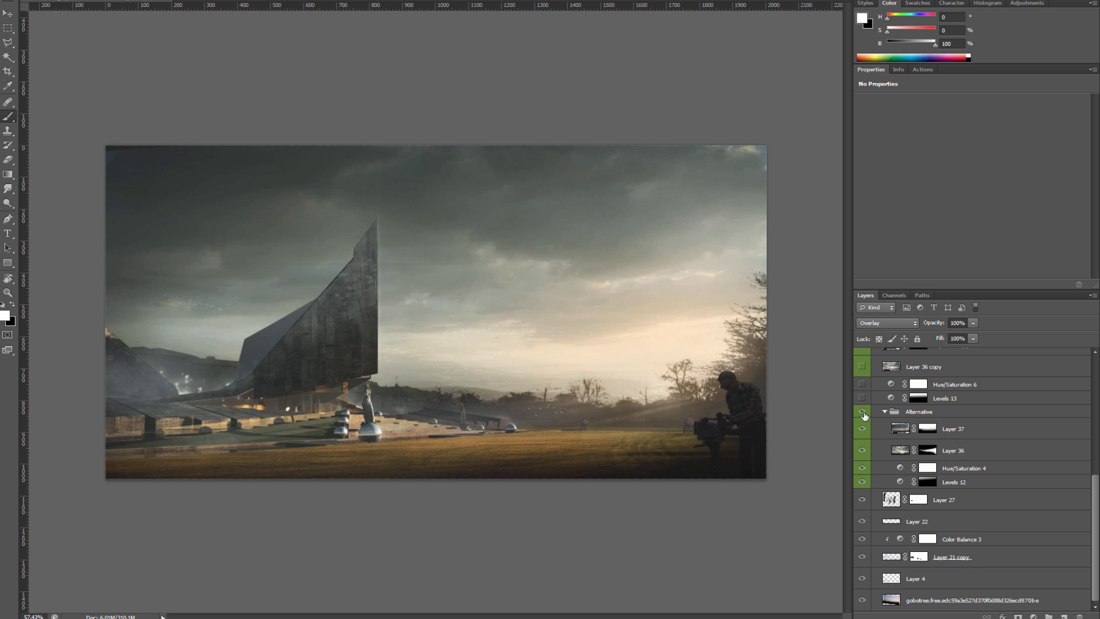
Hide the stormy Alternative sky group to reveal the clear pink dawn sky.
left_click(862, 411)
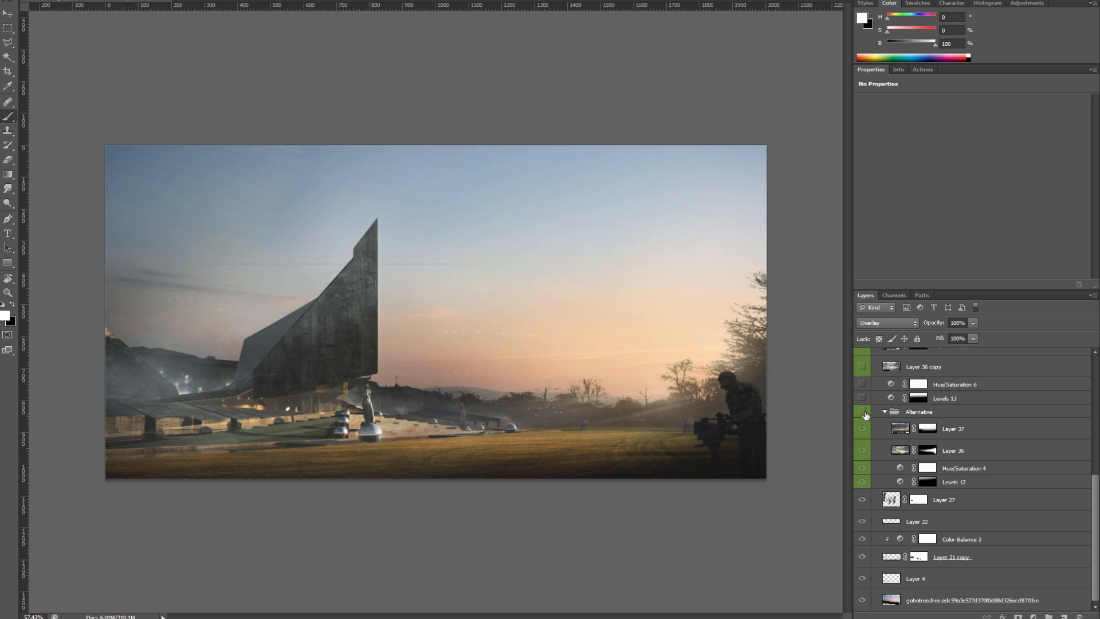